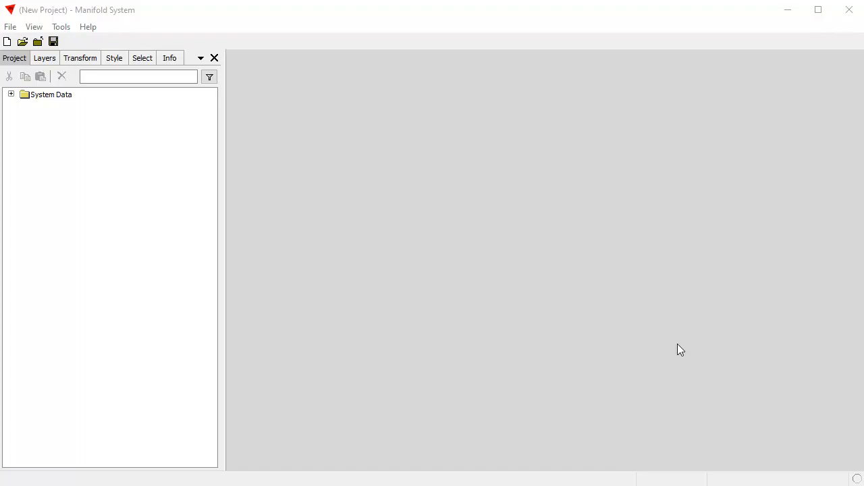
mouse_move(633, 19)
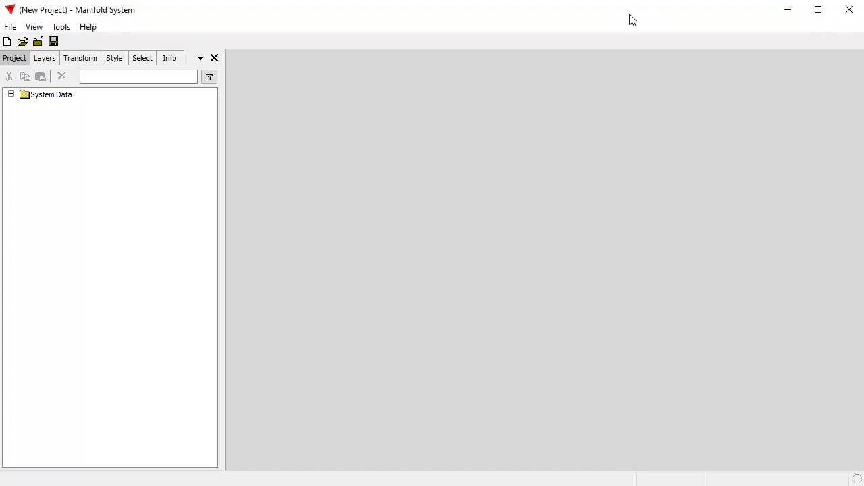
mouse_move(498, 181)
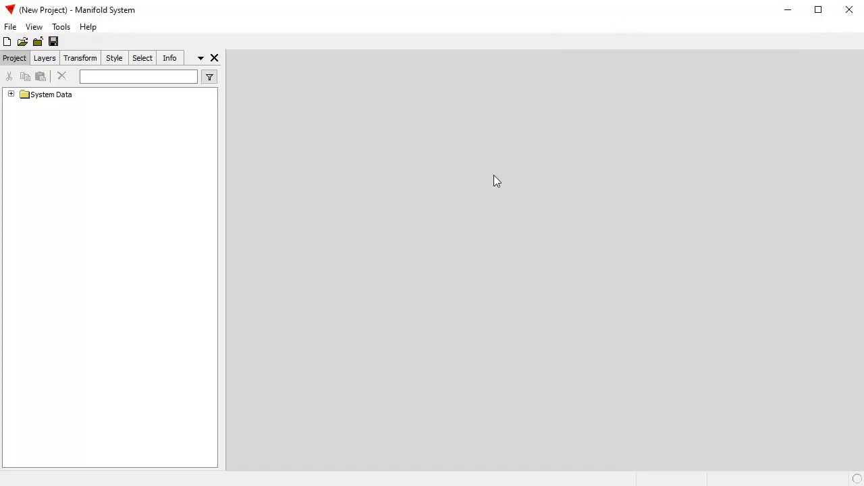
mouse_move(519, 189)
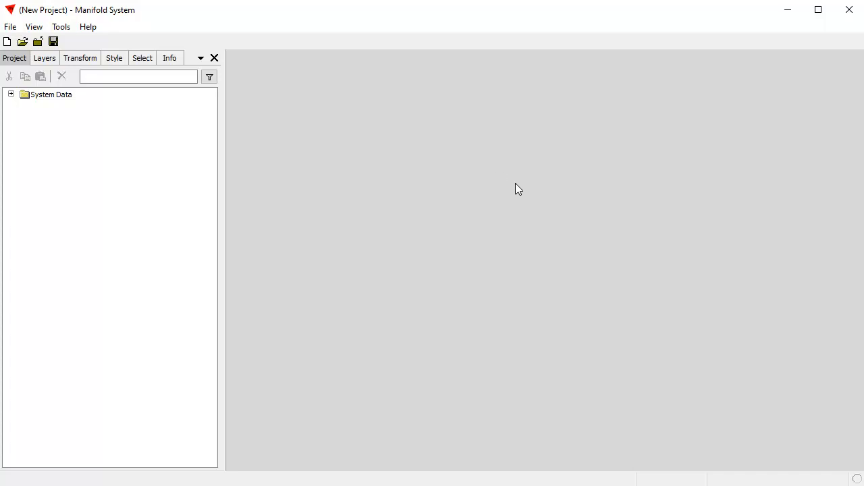
mouse_move(540, 162)
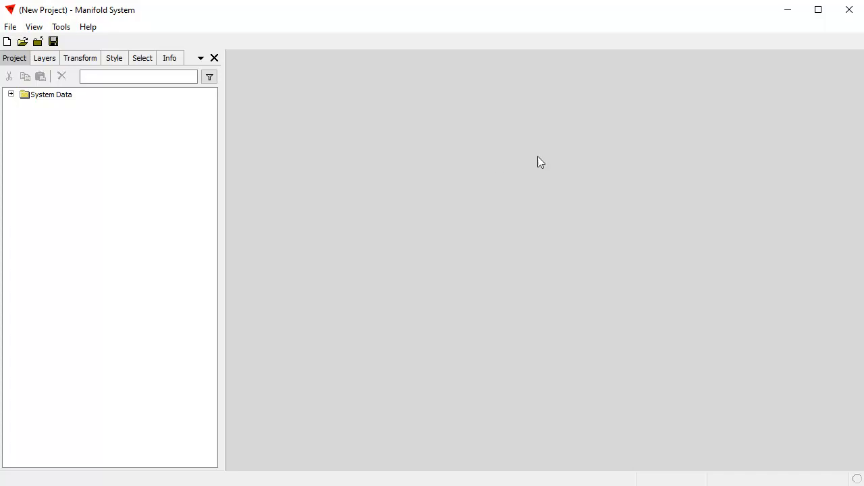
mouse_move(470, 210)
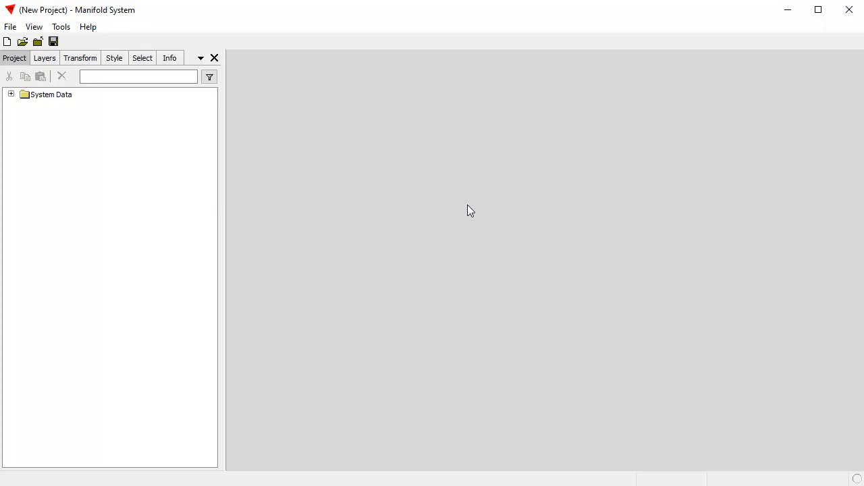
mouse_move(476, 210)
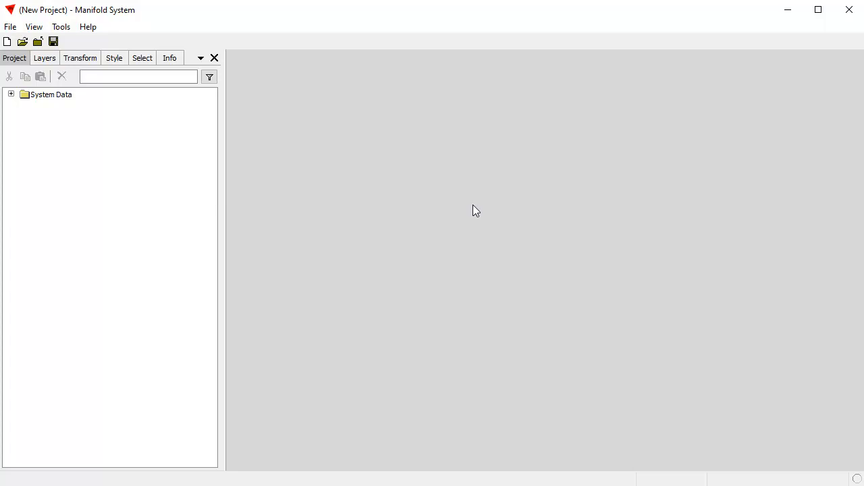
mouse_move(524, 21)
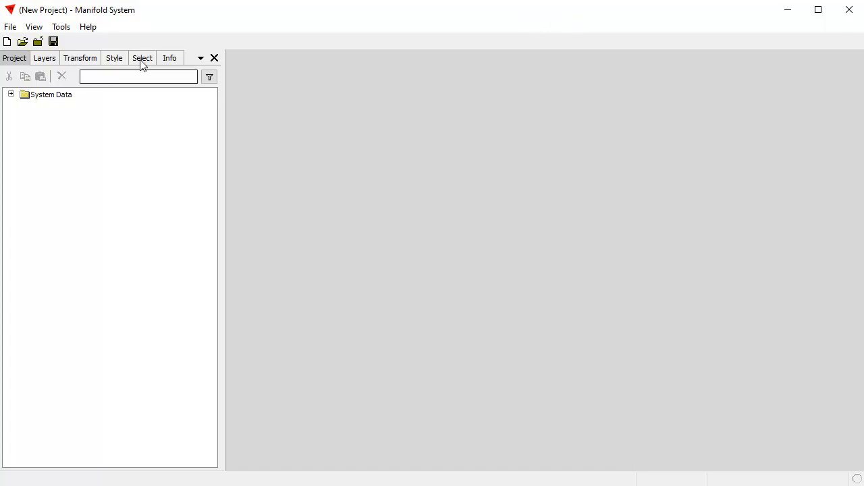
mouse_move(35, 138)
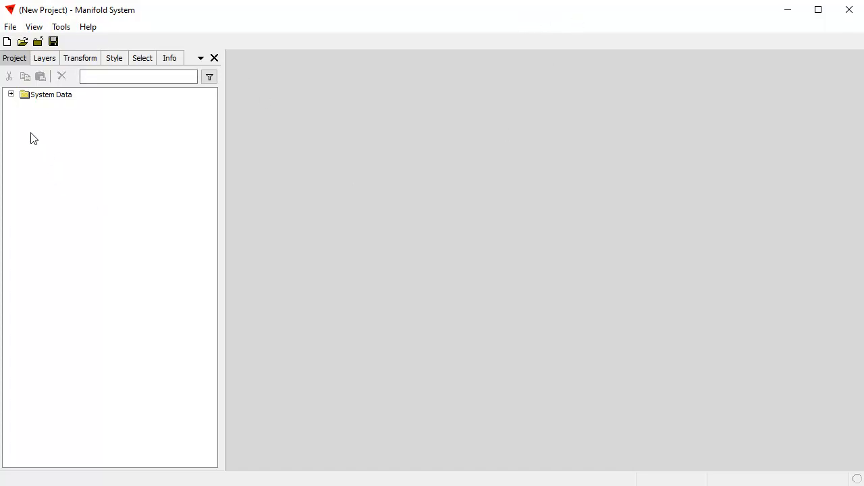
Add My KoBo Data as a new data source and expand it to show the Restaurants tables and Location drawings.
right_click(34, 139)
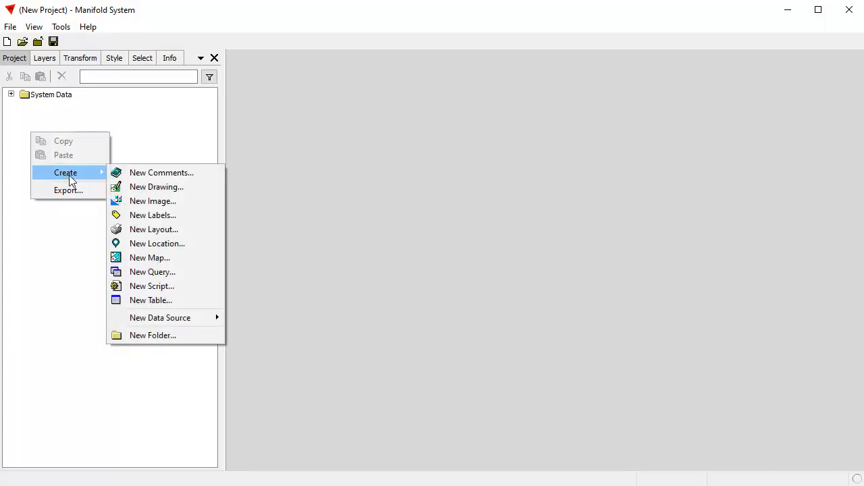
mouse_move(160, 317)
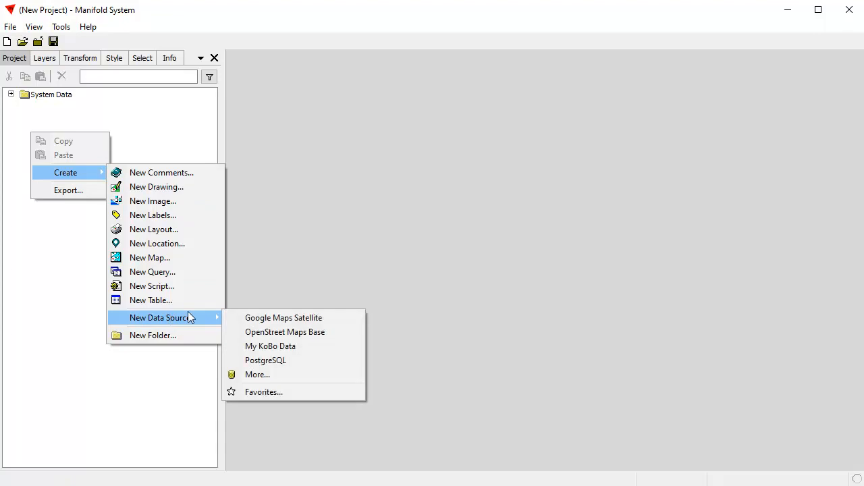
mouse_move(270, 345)
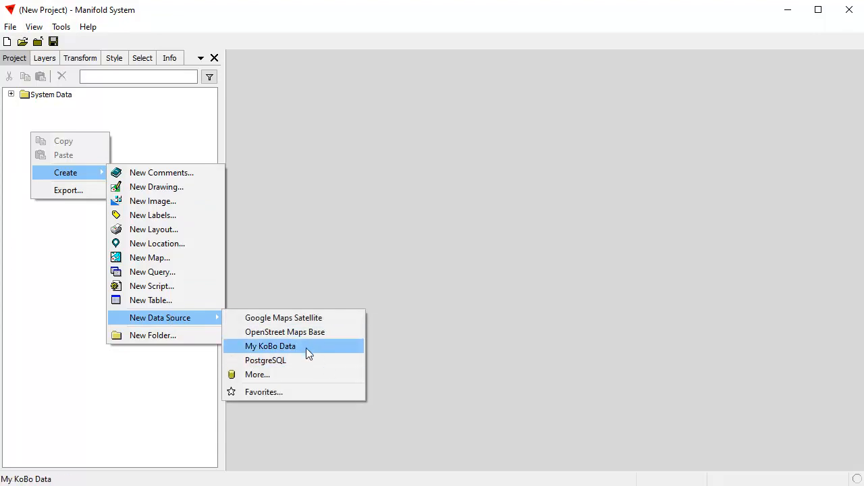
click(270, 346)
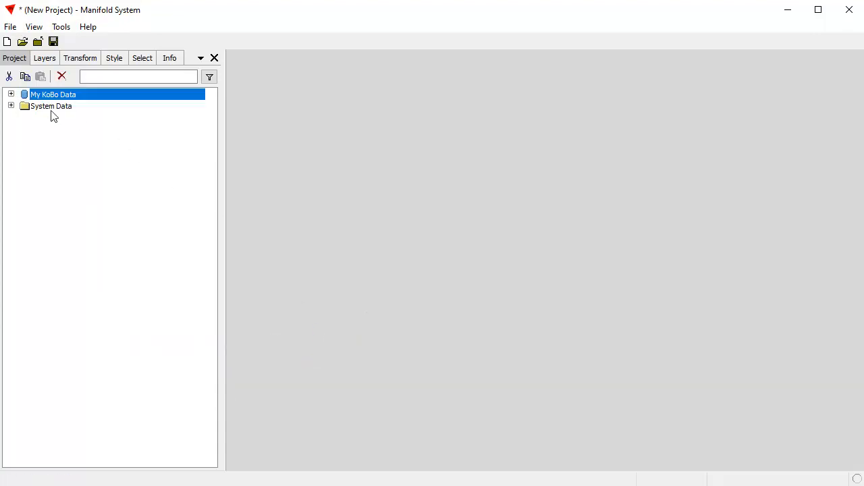
click(11, 93)
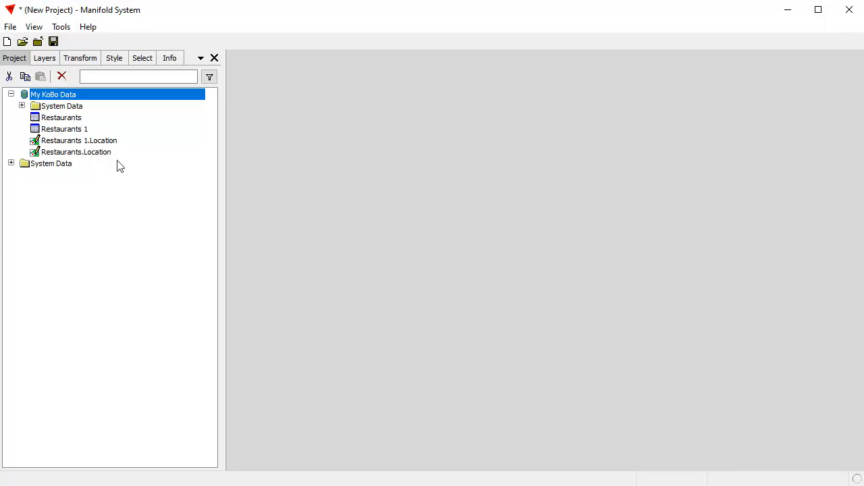
mouse_move(101, 130)
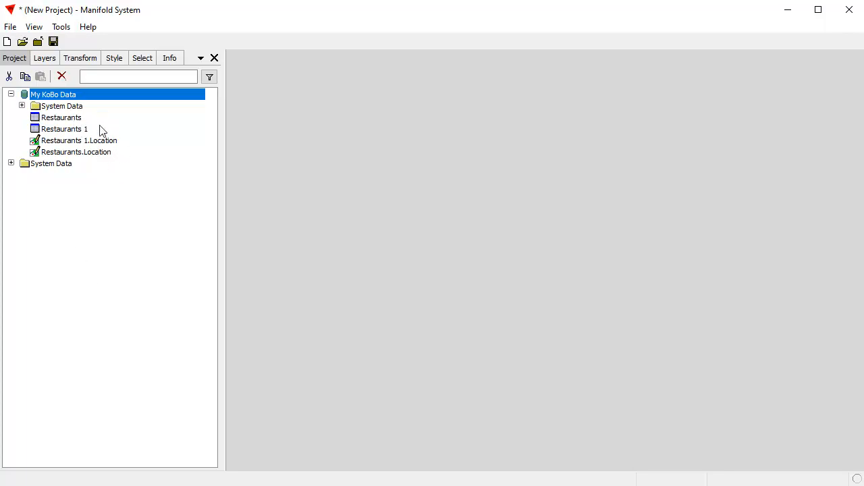
mouse_move(123, 281)
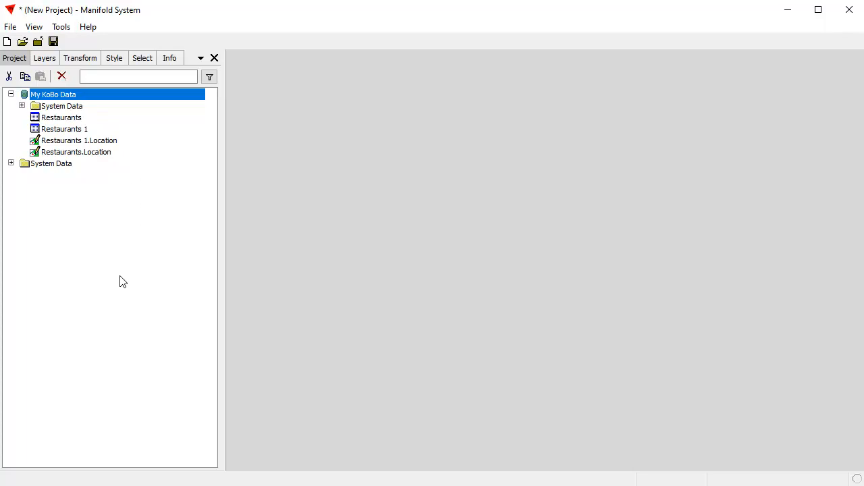
mouse_move(68, 142)
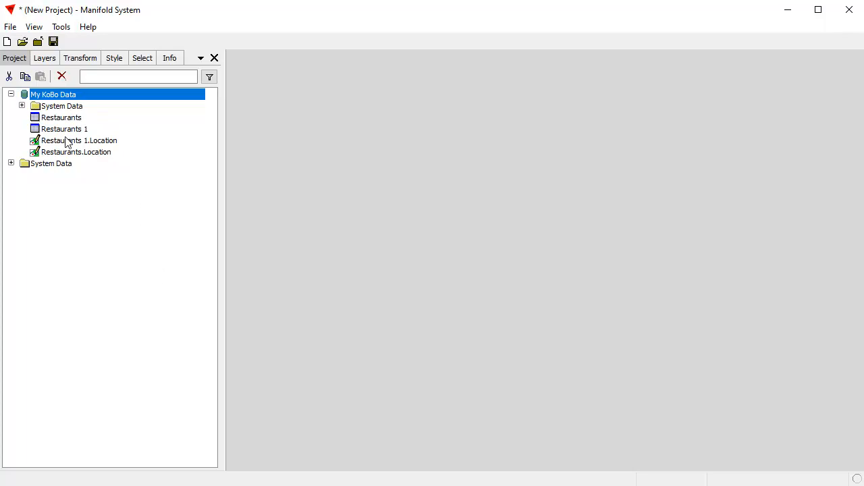
Open the Restaurants 1 table and scroll right through its three restaurant records.
double_click(65, 129)
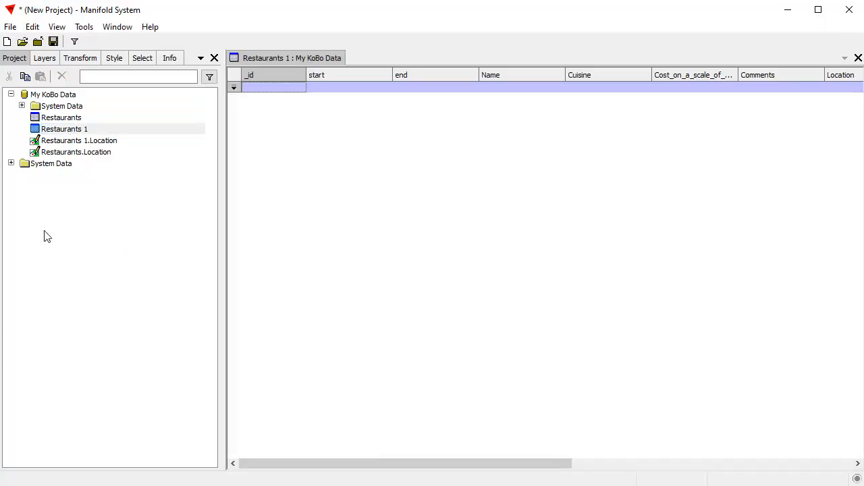
mouse_move(282, 131)
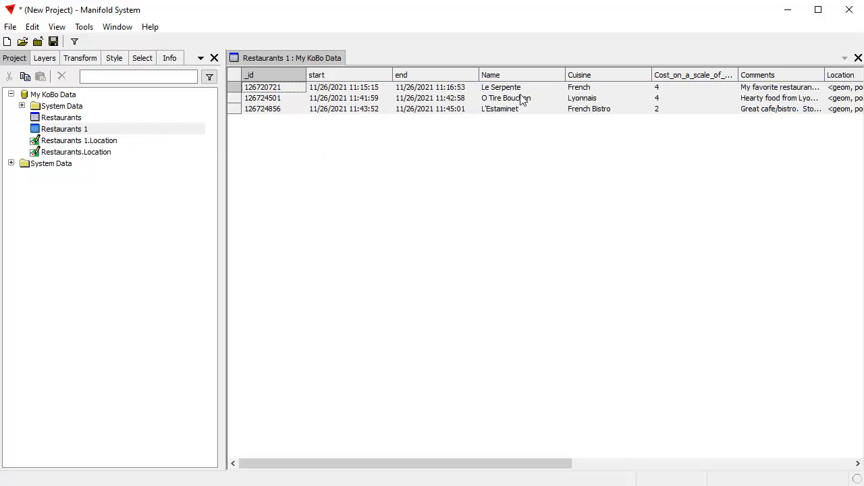
scroll(right, 3)
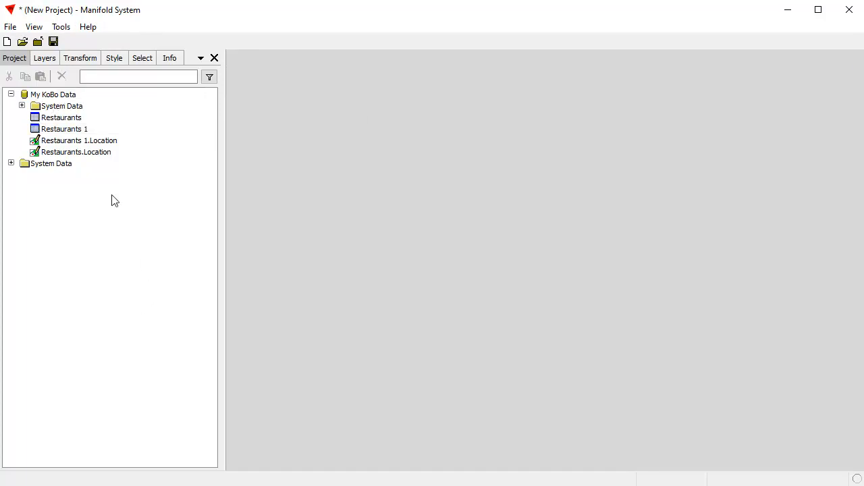
mouse_move(67, 98)
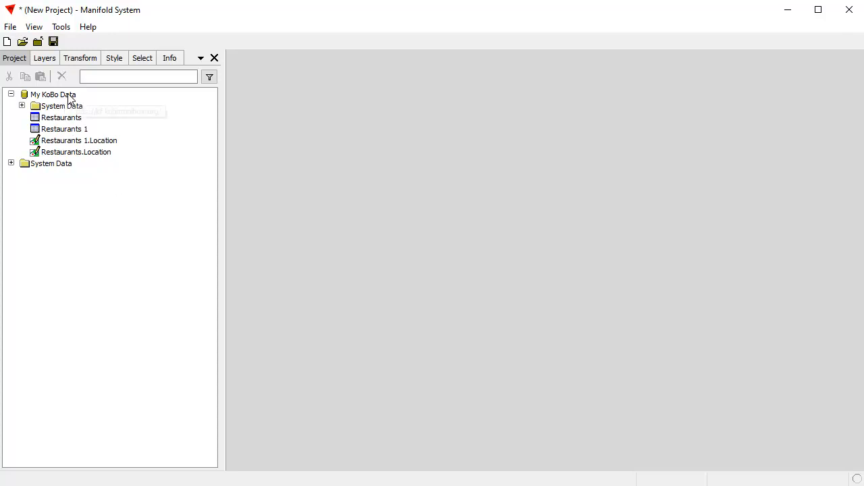
mouse_move(99, 318)
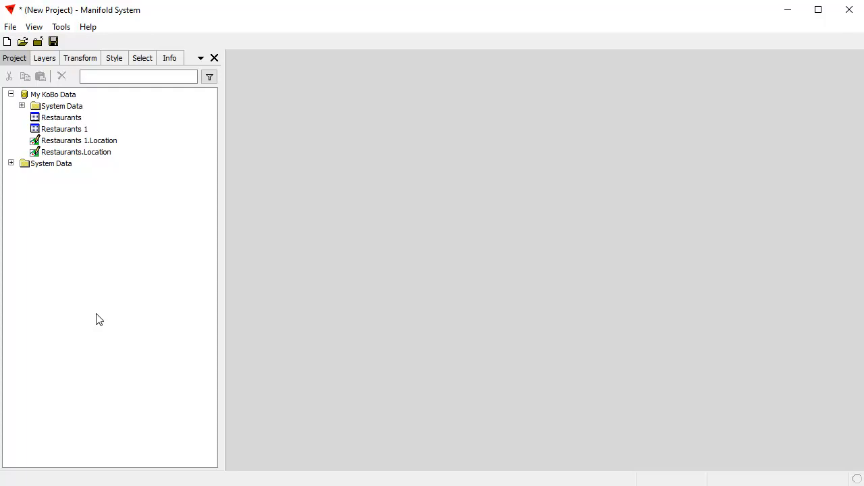
mouse_move(160, 357)
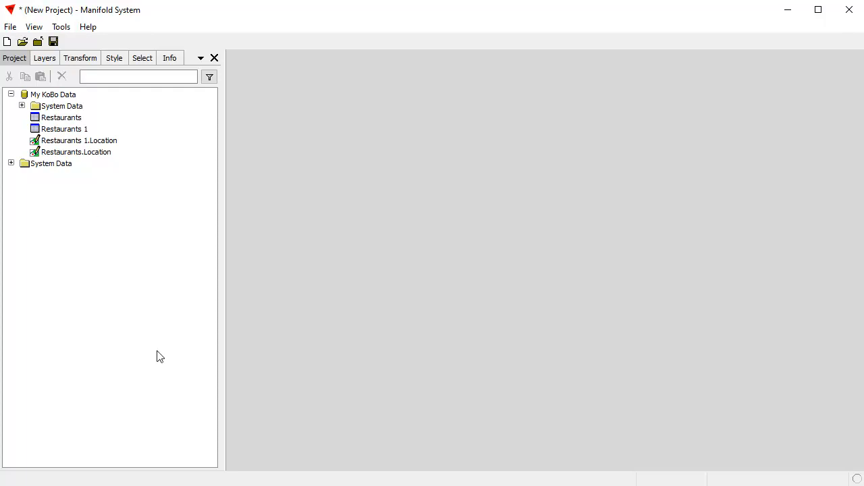
mouse_move(127, 311)
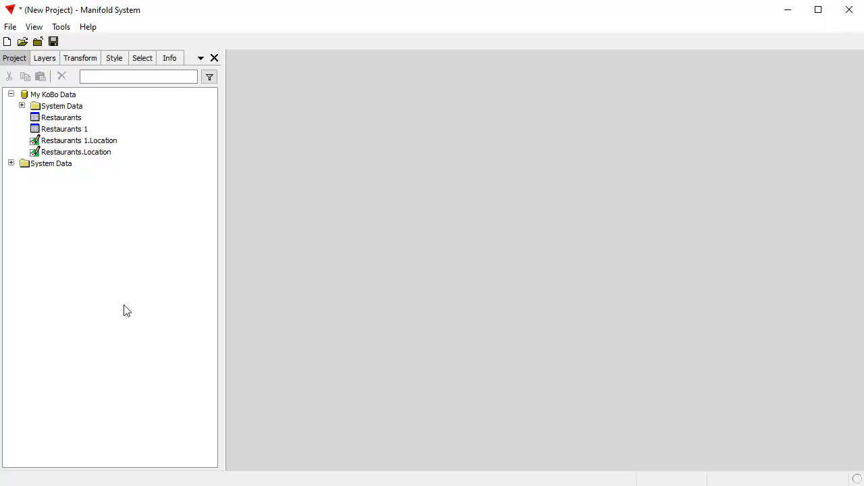
mouse_move(128, 307)
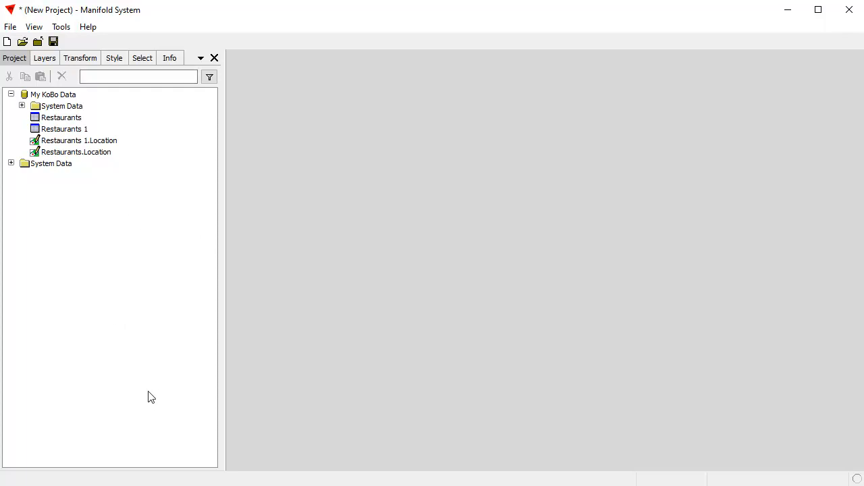
mouse_move(147, 343)
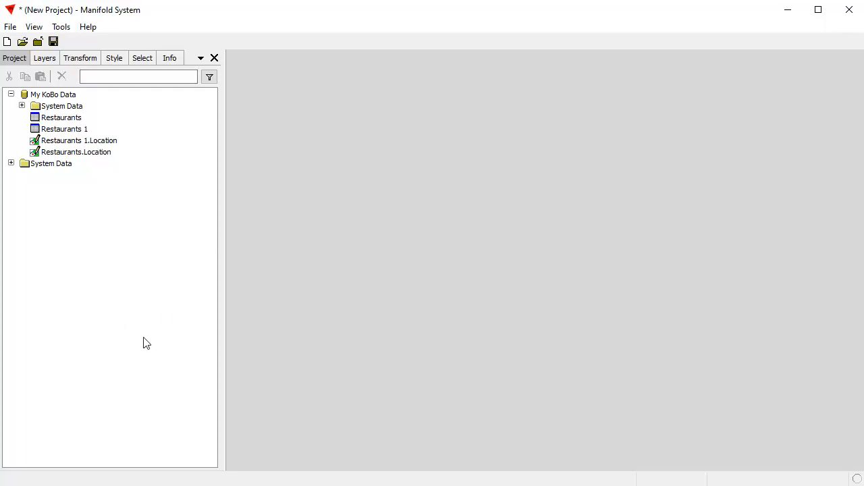
mouse_move(148, 366)
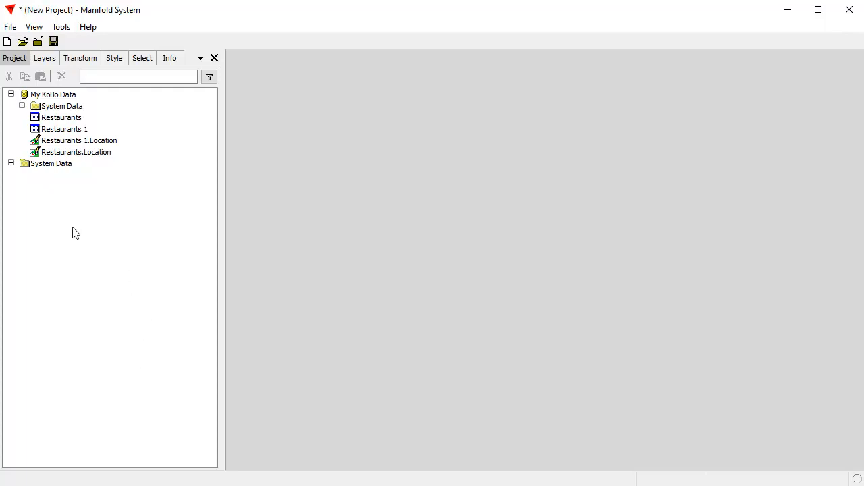
Add a PostgreSQL data source, expand it, and briefly expand then collapse GDT Roads.
right_click(75, 233)
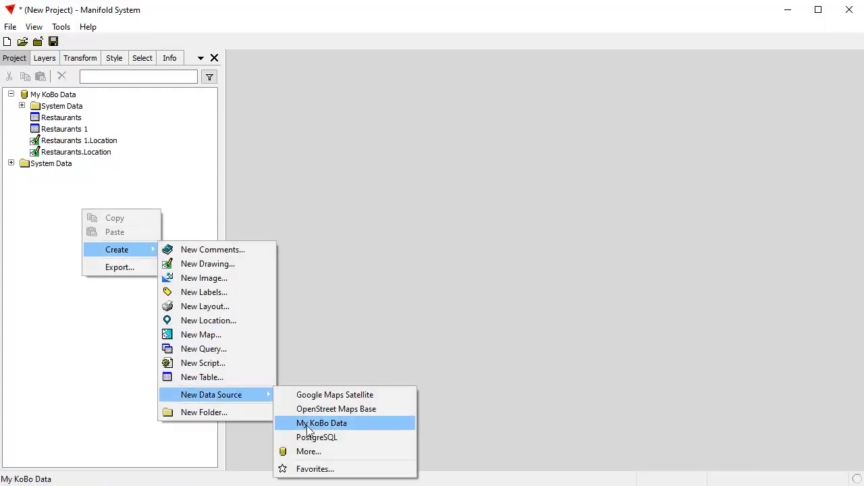
mouse_move(316, 468)
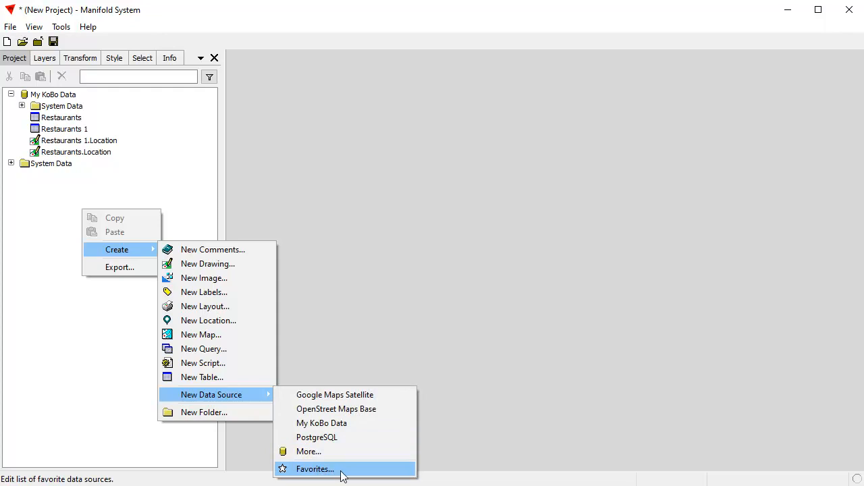
mouse_move(348, 474)
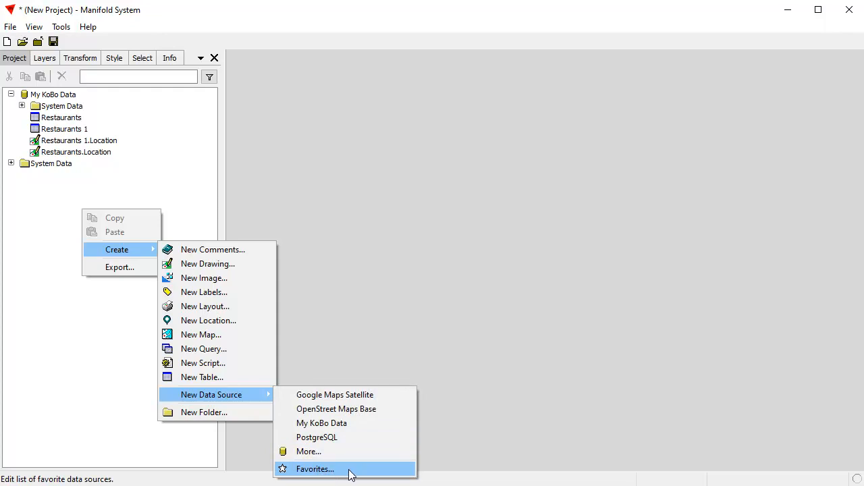
mouse_move(317, 437)
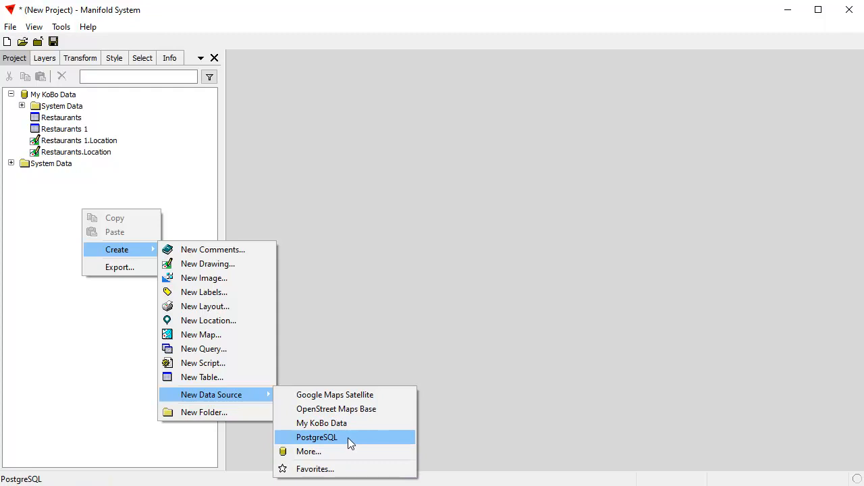
click(316, 436)
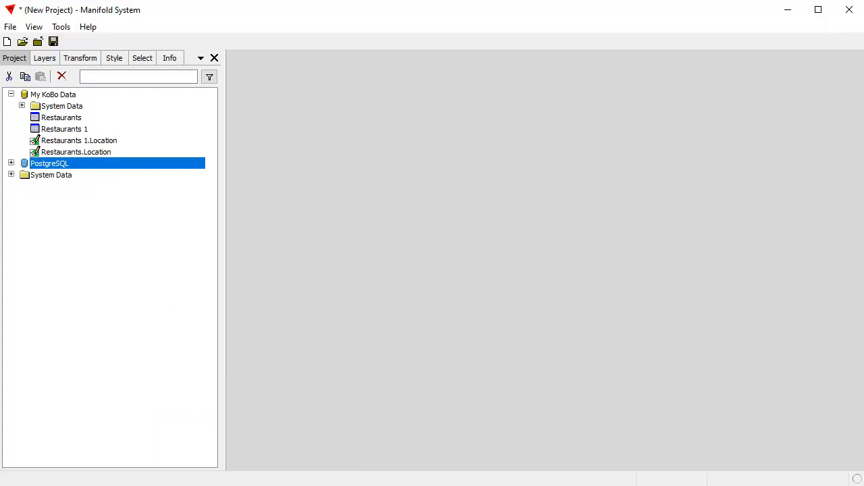
click(11, 163)
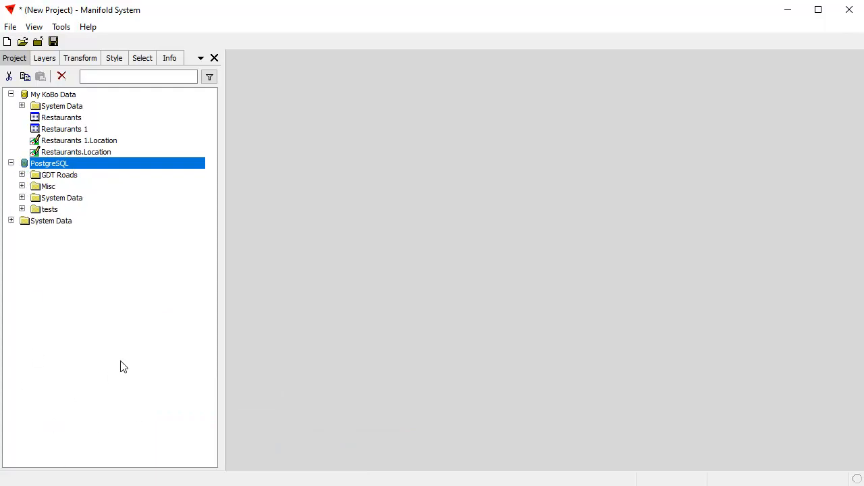
mouse_move(179, 390)
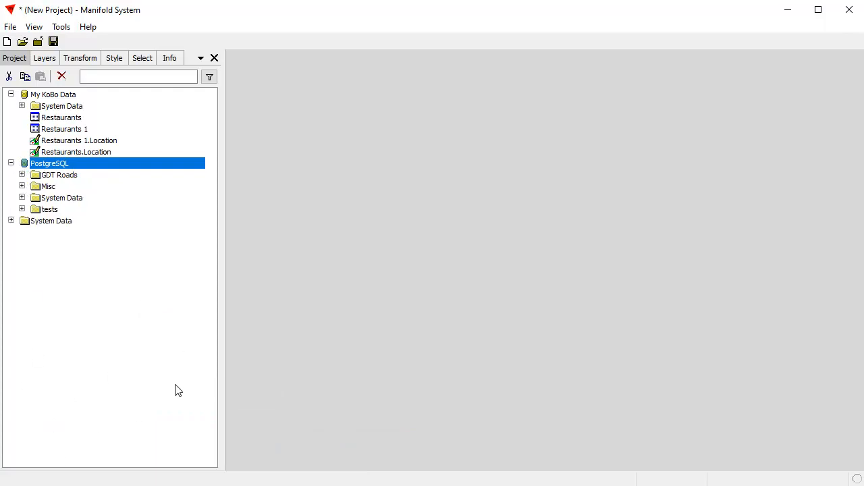
mouse_move(195, 351)
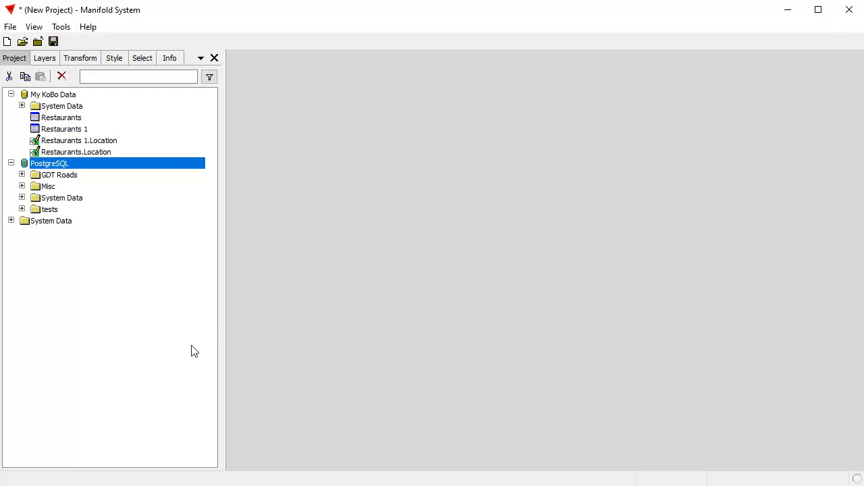
click(21, 175)
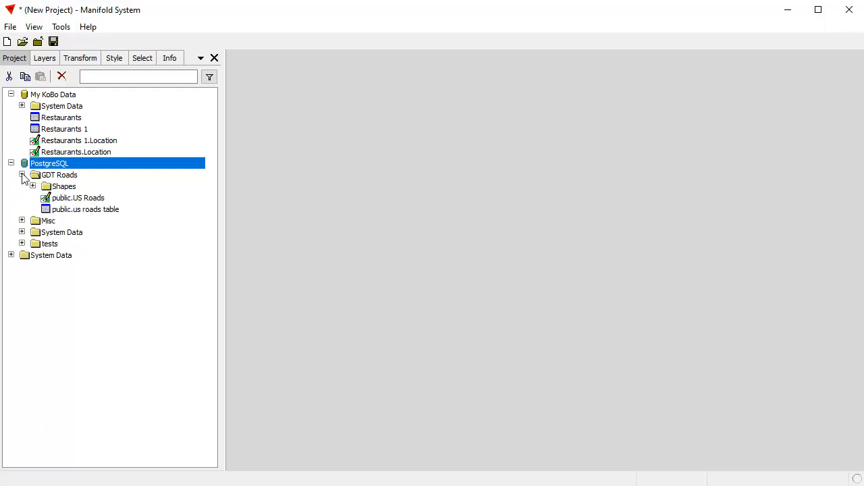
click(21, 175)
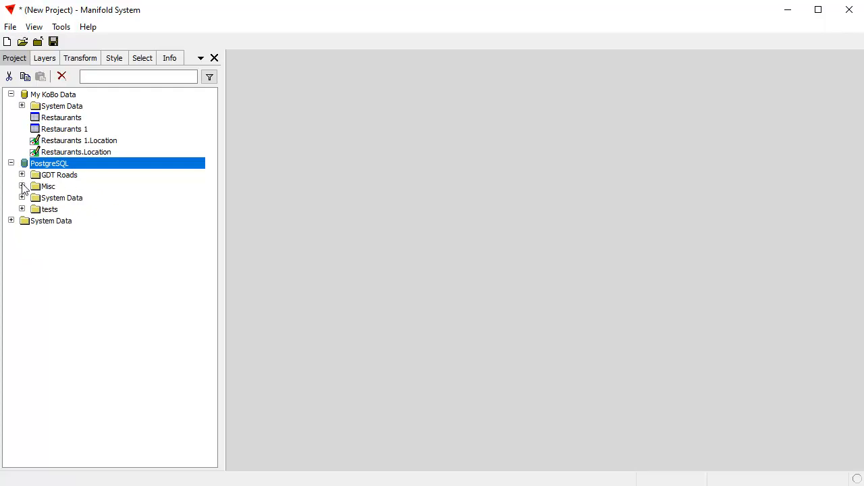
mouse_move(93, 198)
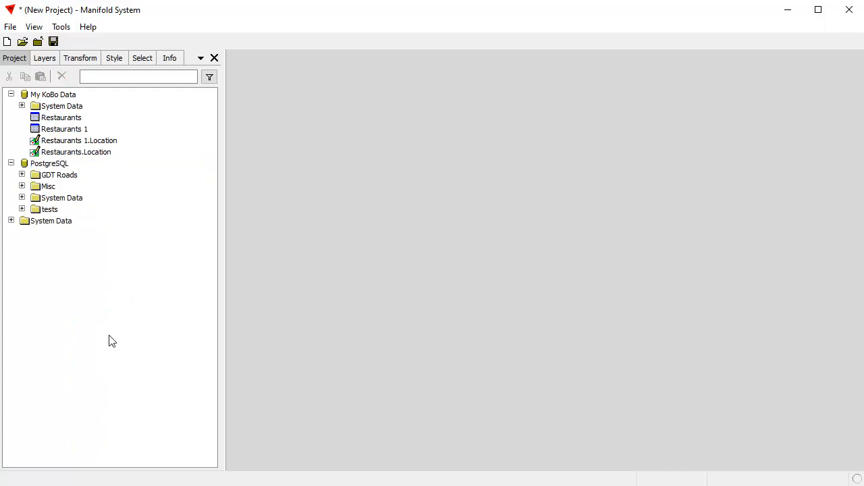
mouse_move(194, 162)
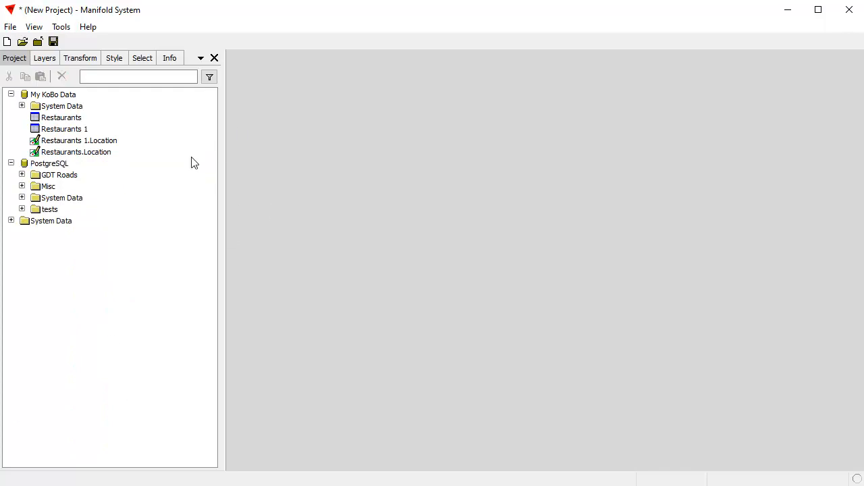
mouse_move(174, 130)
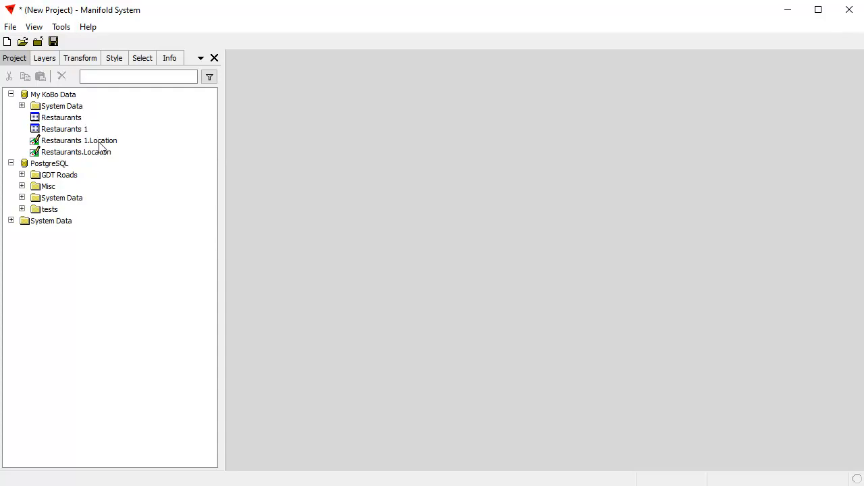
mouse_move(76, 147)
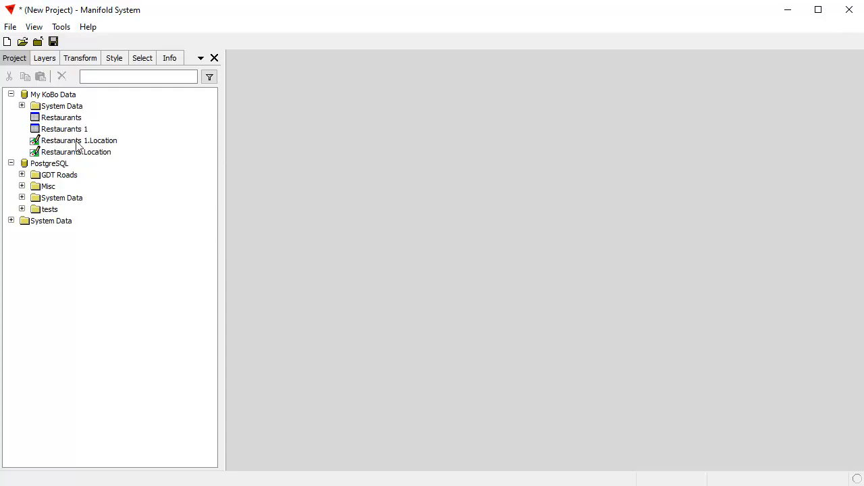
double_click(79, 140)
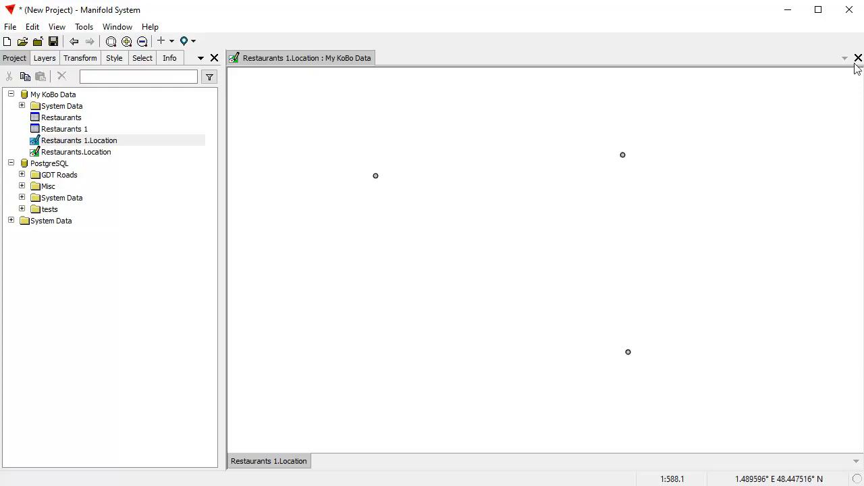
click(858, 58)
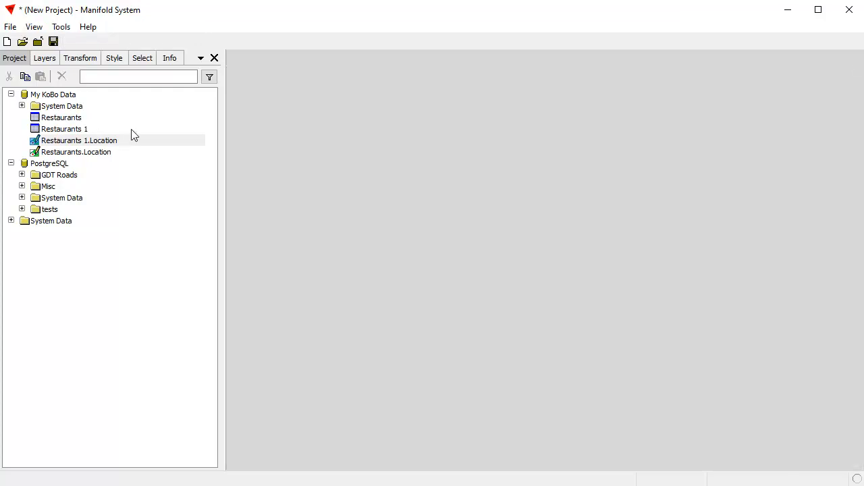
mouse_move(87, 137)
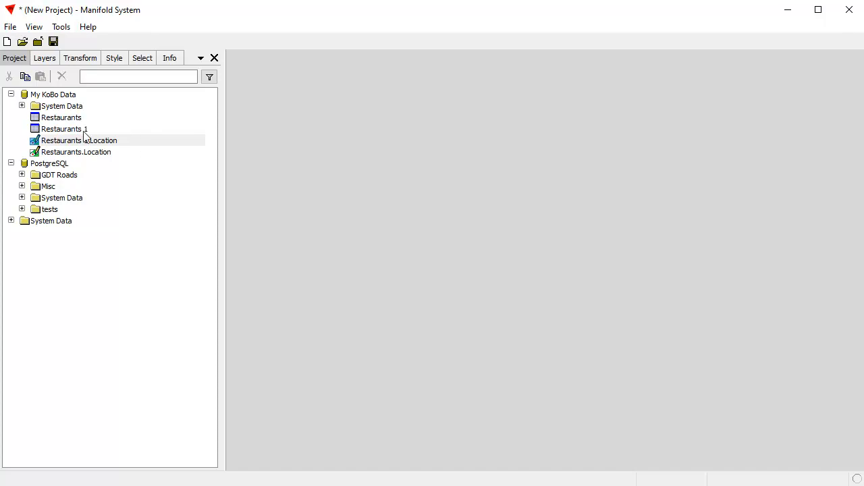
click(64, 129)
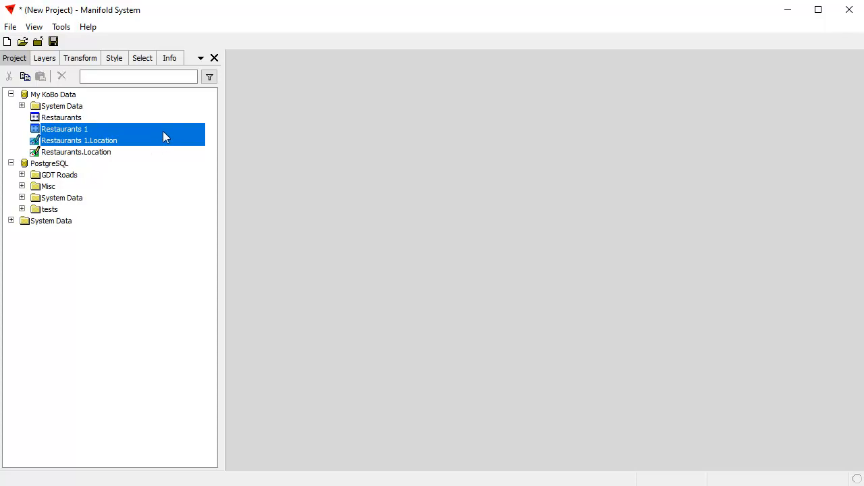
mouse_move(25, 77)
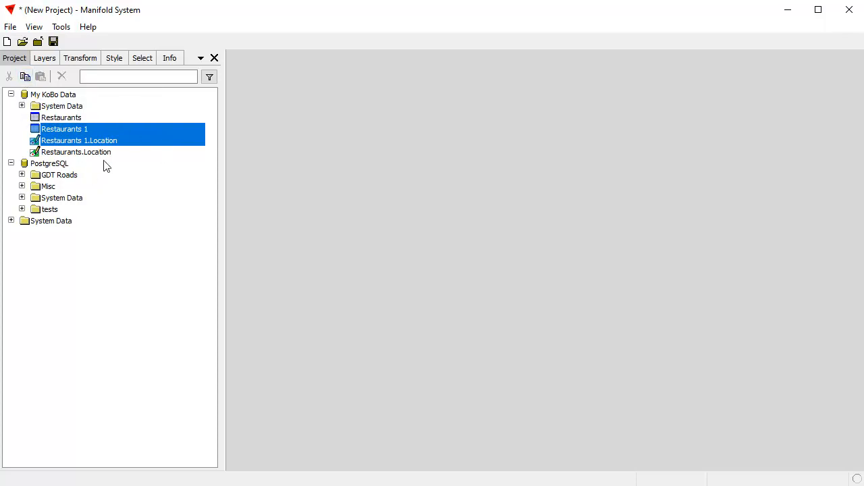
Paste the Restaurants 1 table and Location drawing into PostgreSQL, then select public.restaurants 1.
right_click(49, 163)
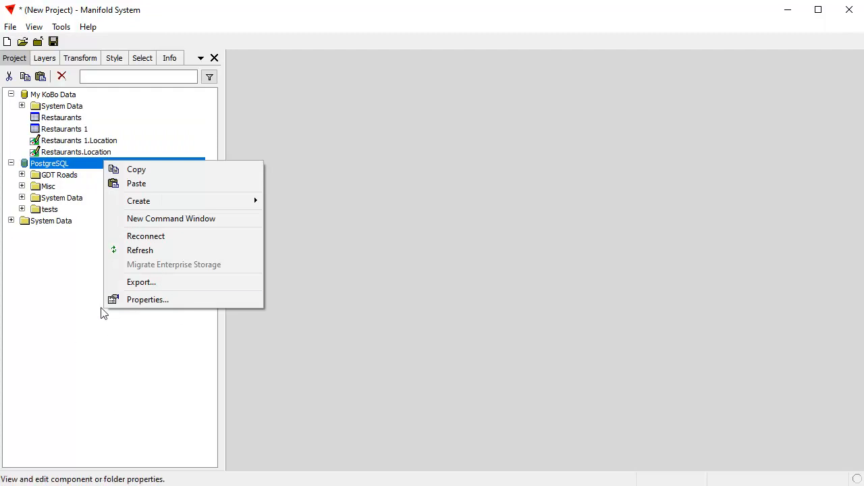
click(136, 183)
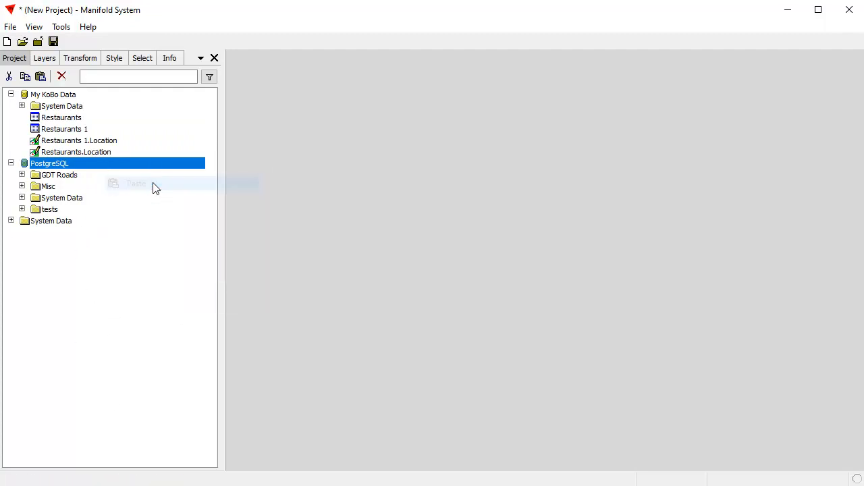
click(135, 183)
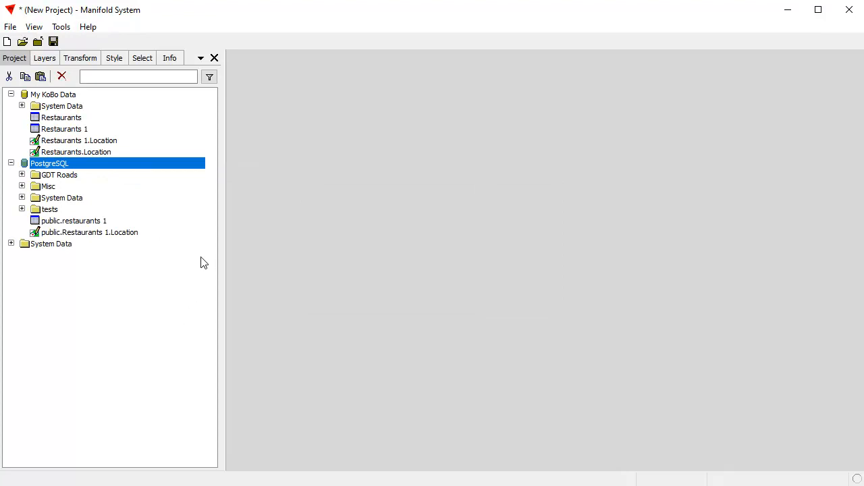
mouse_move(110, 208)
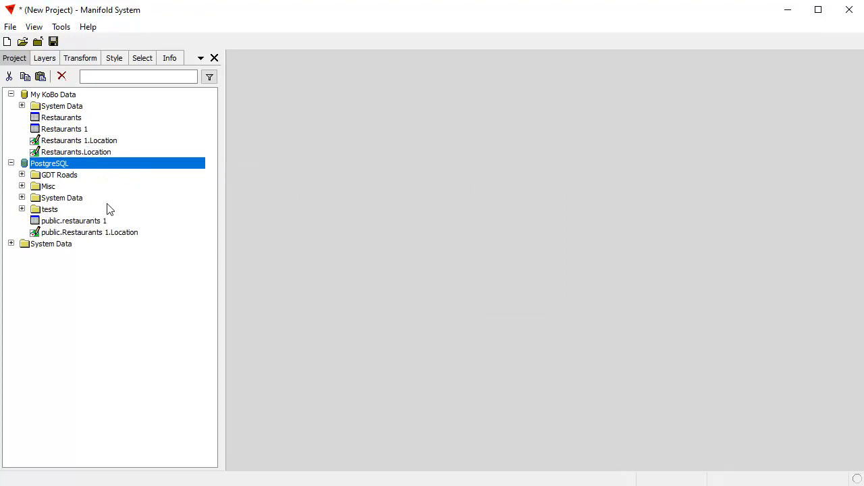
mouse_move(144, 313)
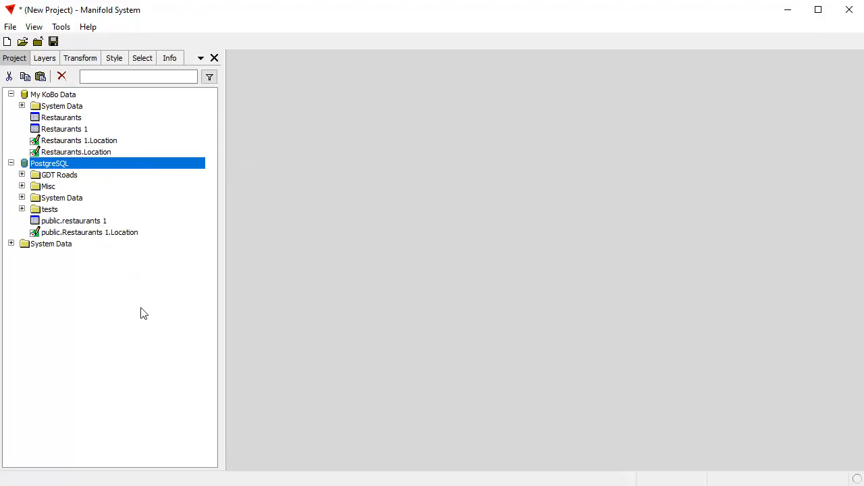
mouse_move(169, 292)
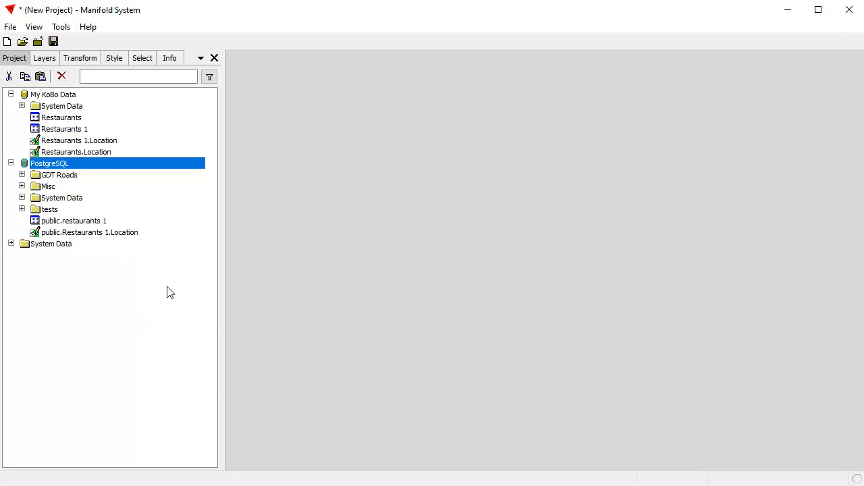
click(74, 221)
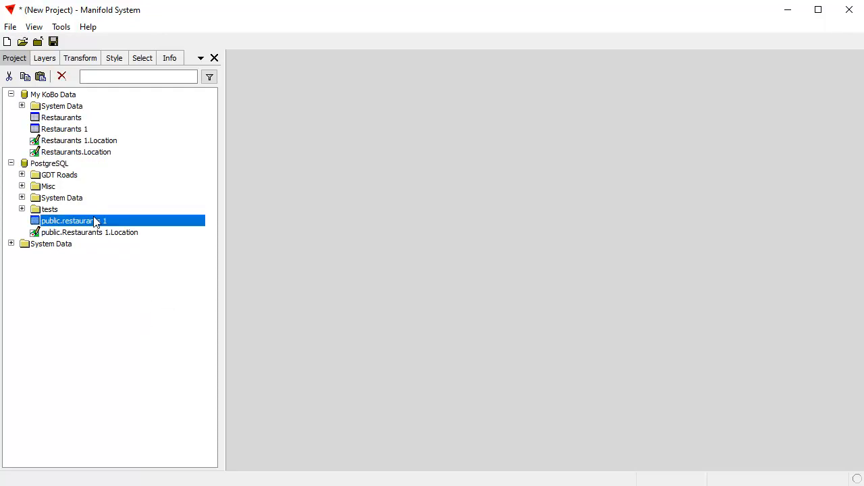
double_click(73, 221)
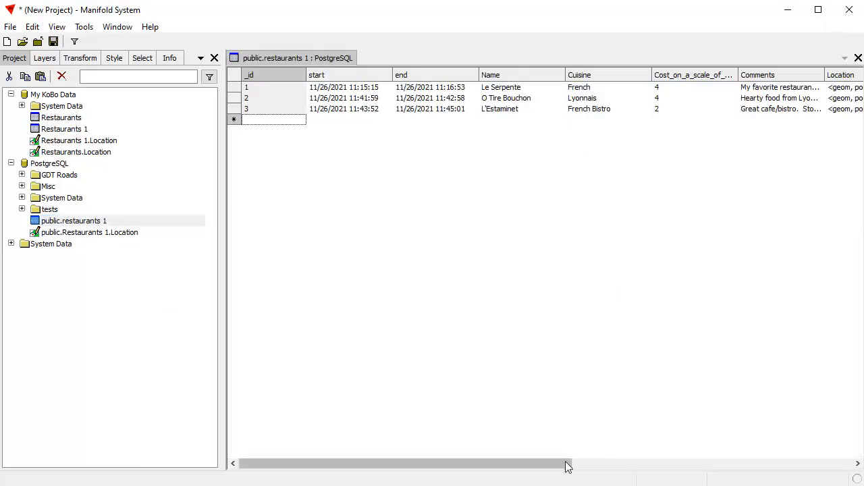
drag(567, 464, 608, 464)
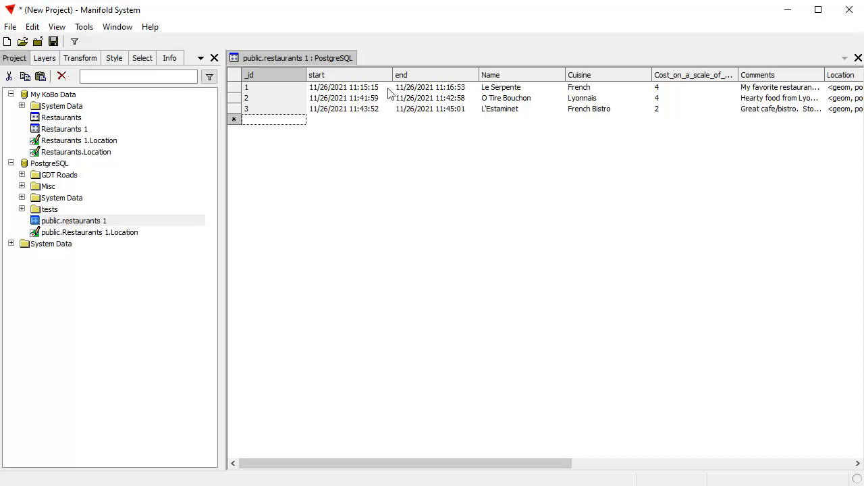
scroll(right, 3)
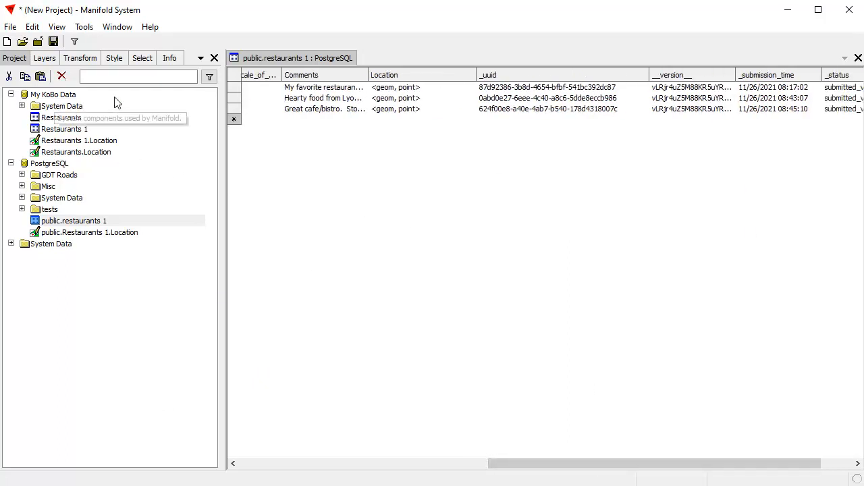
mouse_move(387, 74)
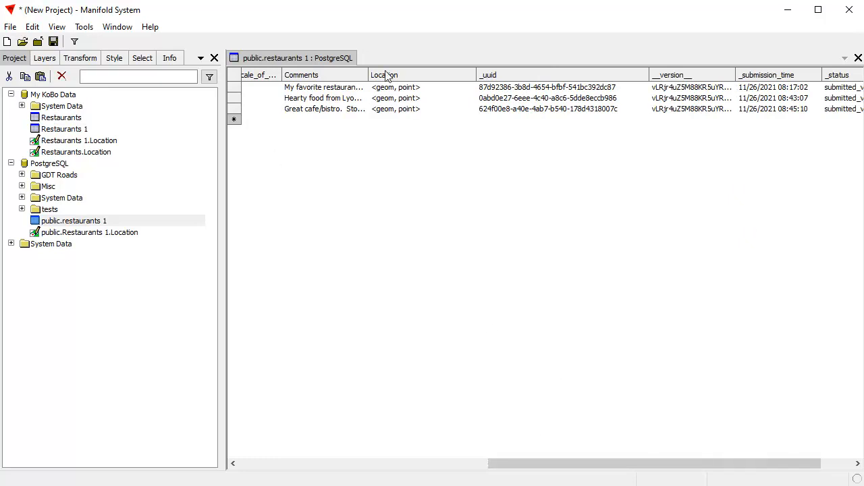
mouse_move(397, 372)
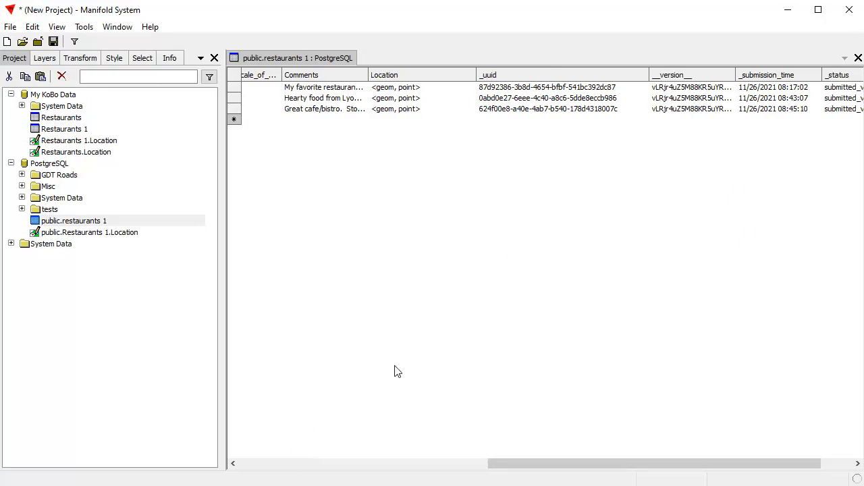
mouse_move(157, 412)
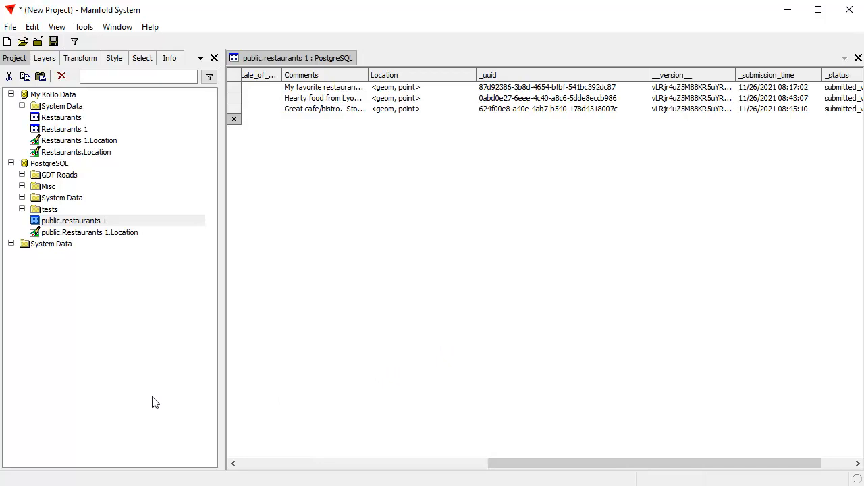
mouse_move(155, 399)
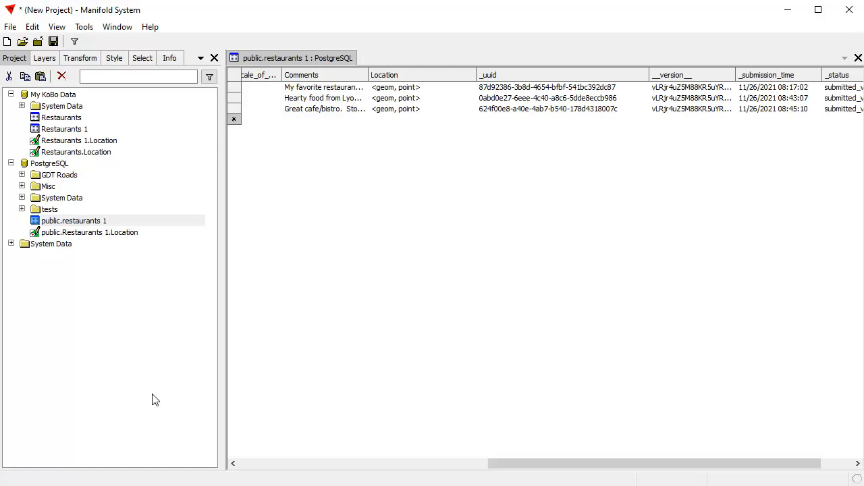
mouse_move(150, 360)
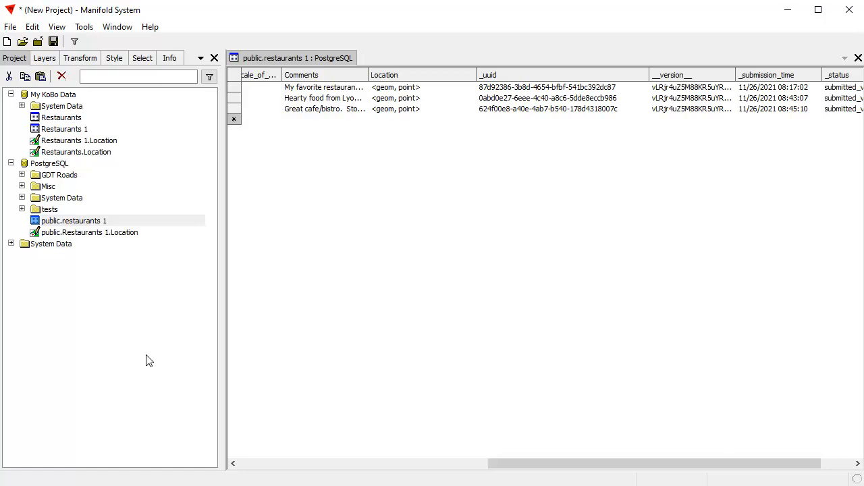
mouse_move(162, 360)
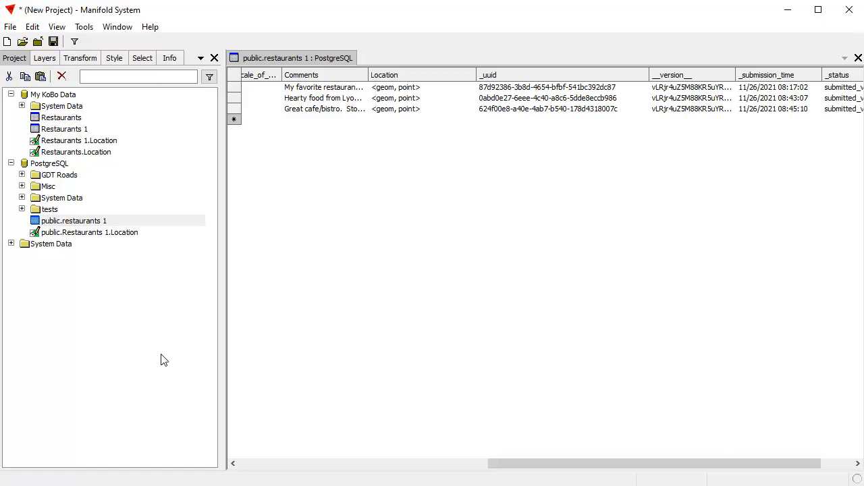
mouse_move(202, 365)
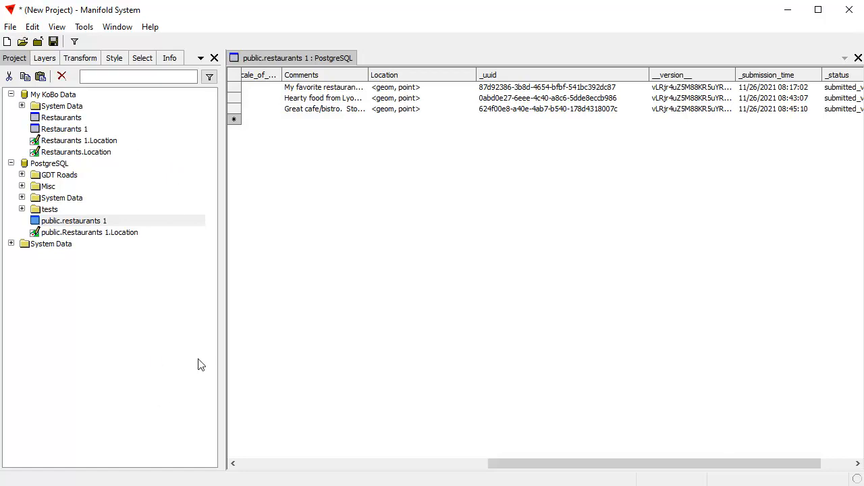
mouse_move(138, 364)
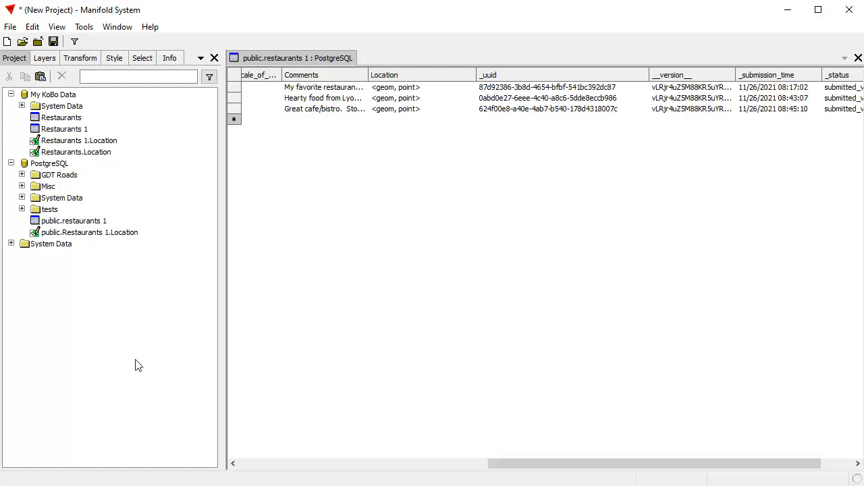
mouse_move(175, 348)
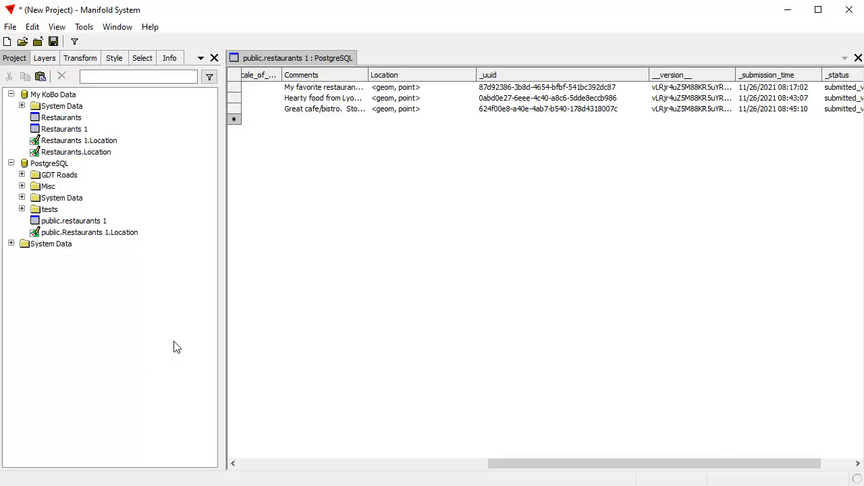
mouse_move(130, 382)
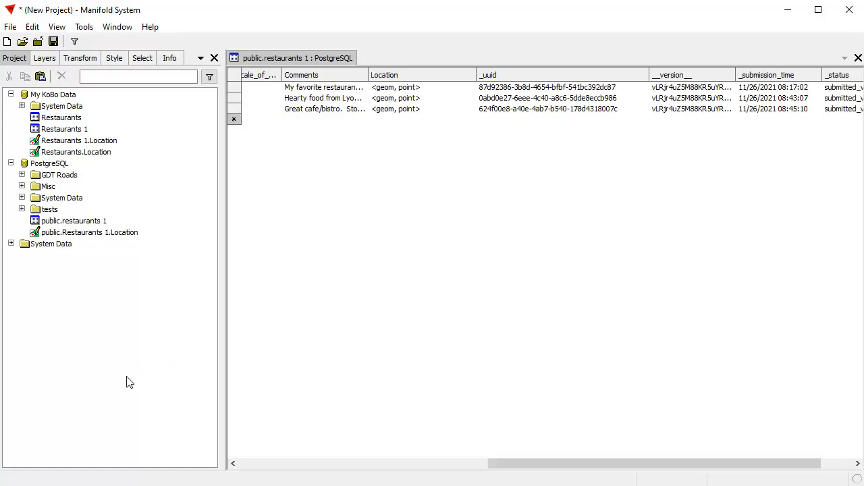
mouse_move(834, 64)
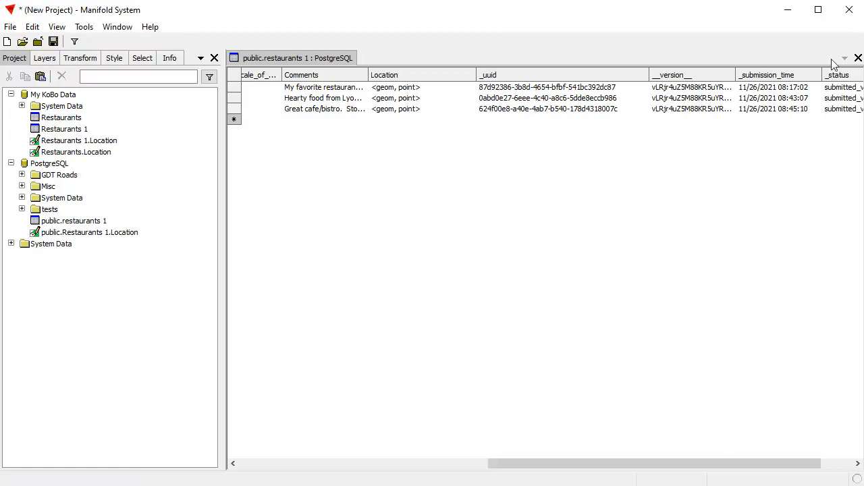
Close the PostgreSQL table and paste KoBo's Restaurants 1 table and drawing into the project root.
click(858, 57)
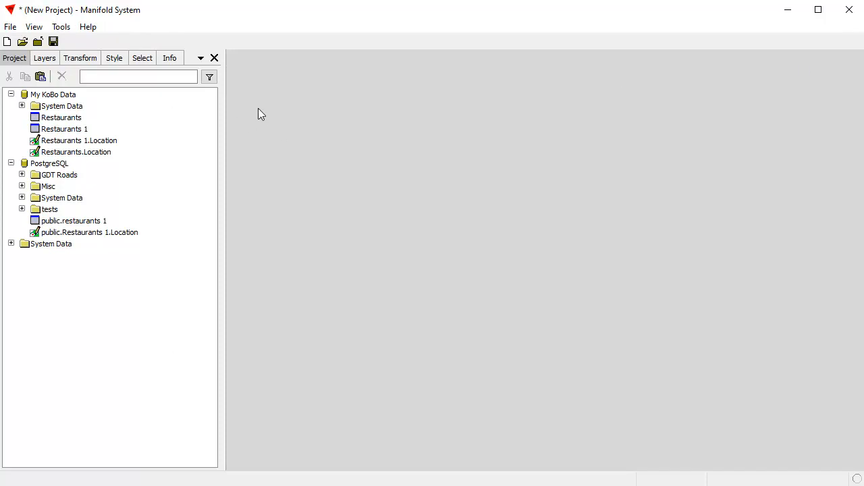
click(65, 129)
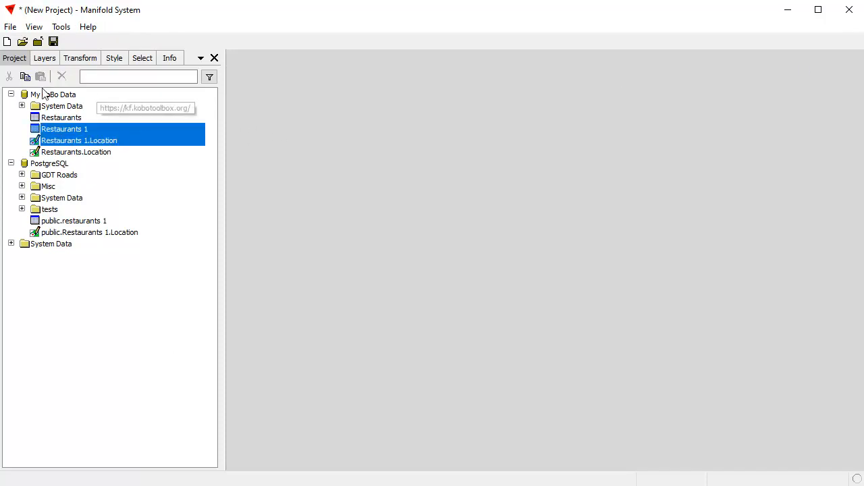
right_click(58, 311)
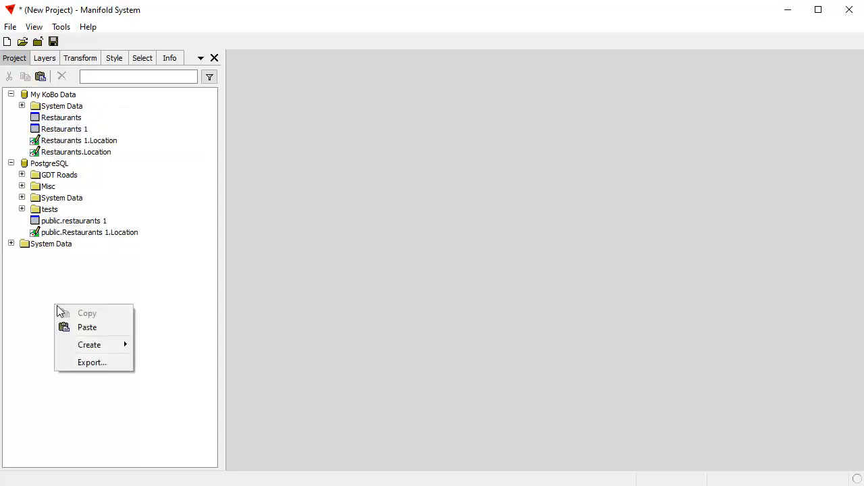
click(87, 327)
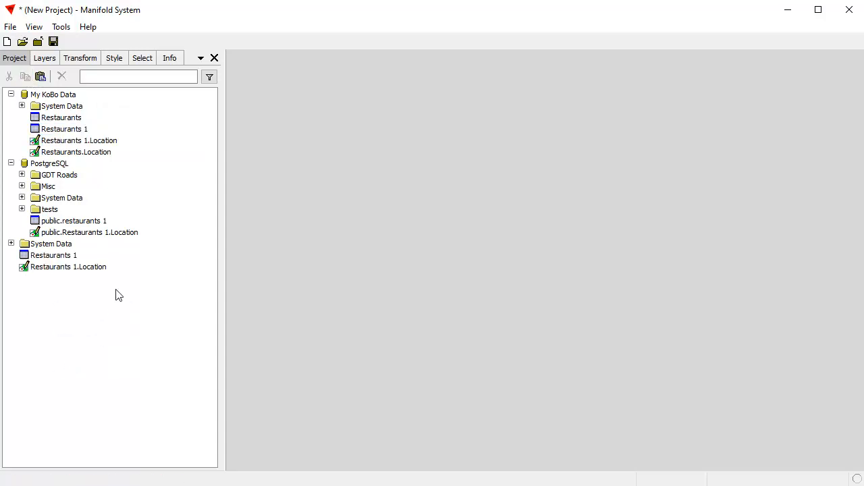
mouse_move(73, 279)
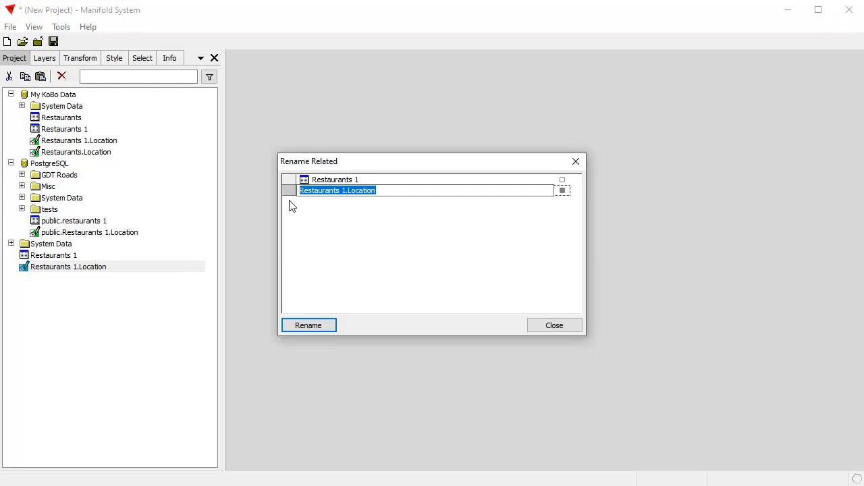
Enter 'Restaurants' as the new name for the pasted Location drawing and apply it.
text(Restaurant)
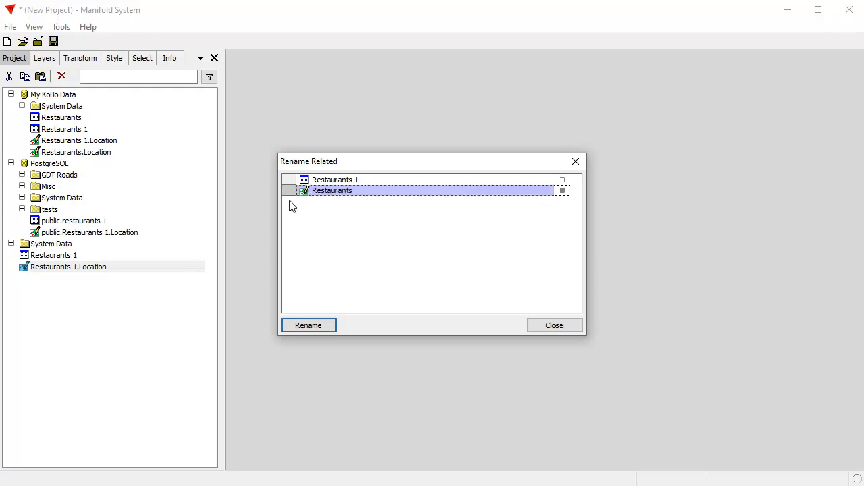
click(308, 324)
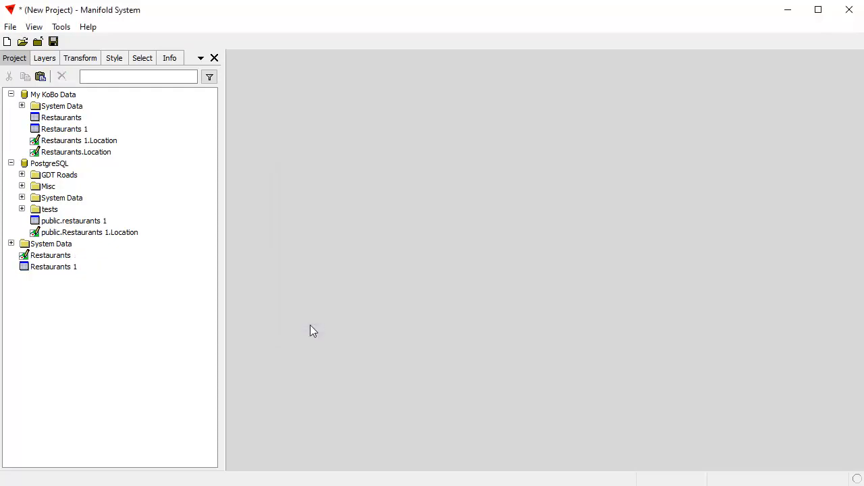
mouse_move(80, 273)
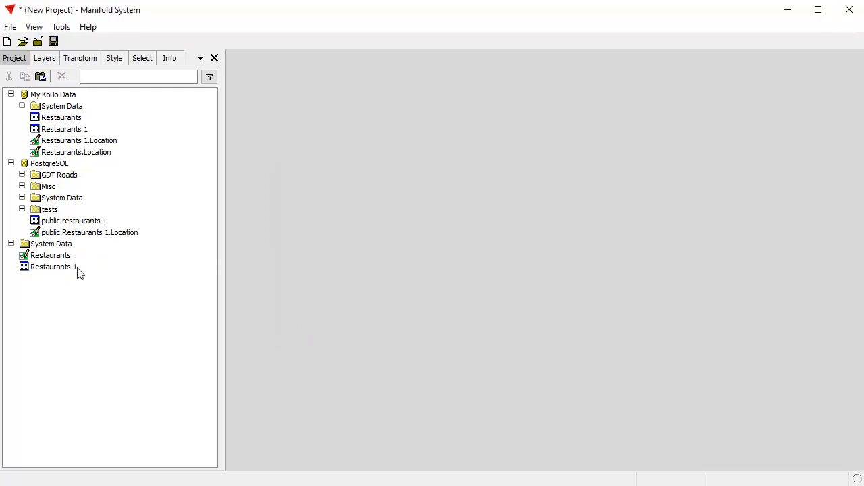
Rename the local Restaurants 1 table to 'Restaurants Table' and select the Restaurants drawing.
right_click(53, 266)
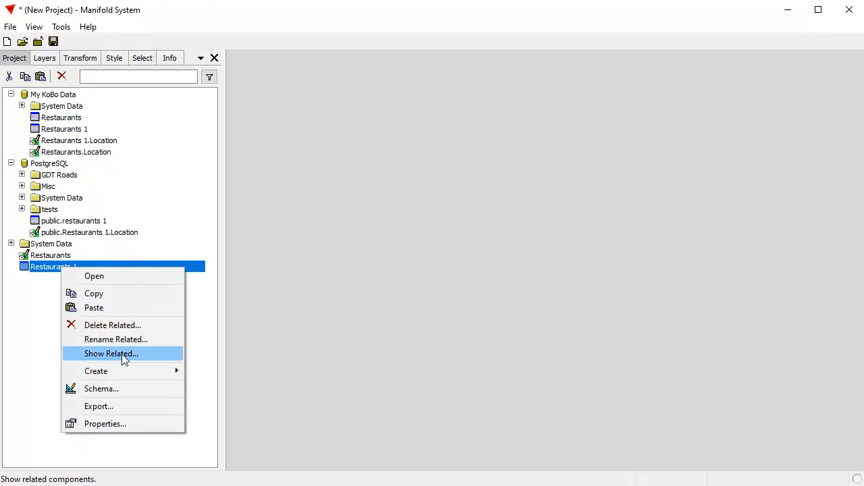
click(115, 339)
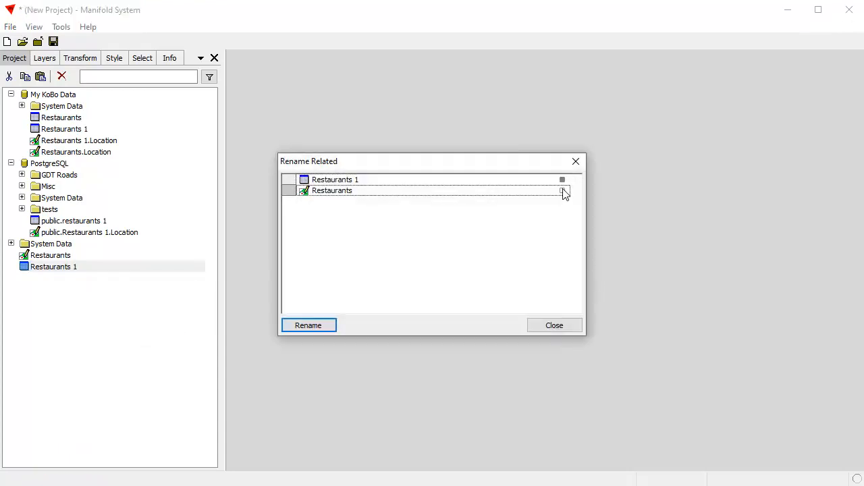
double_click(335, 179)
text(Table)
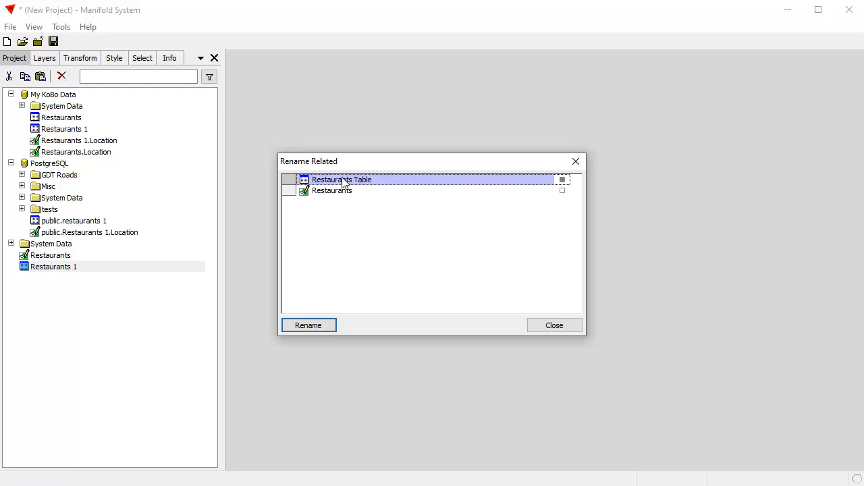
click(308, 325)
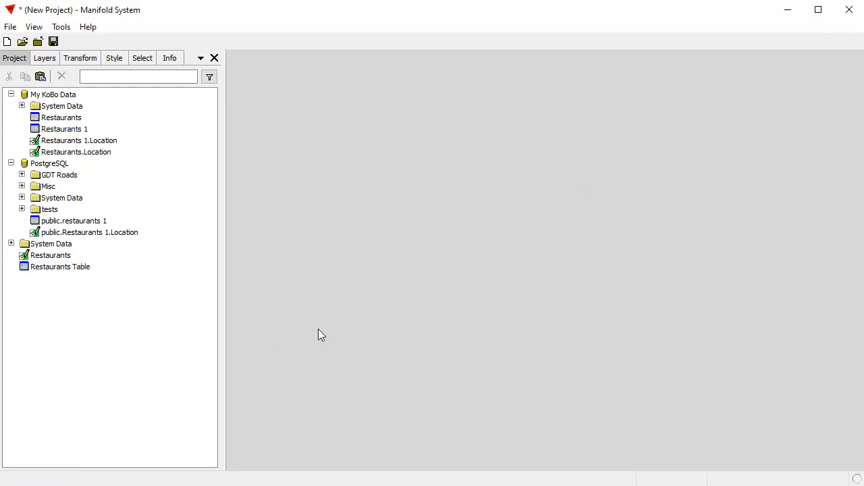
mouse_move(71, 264)
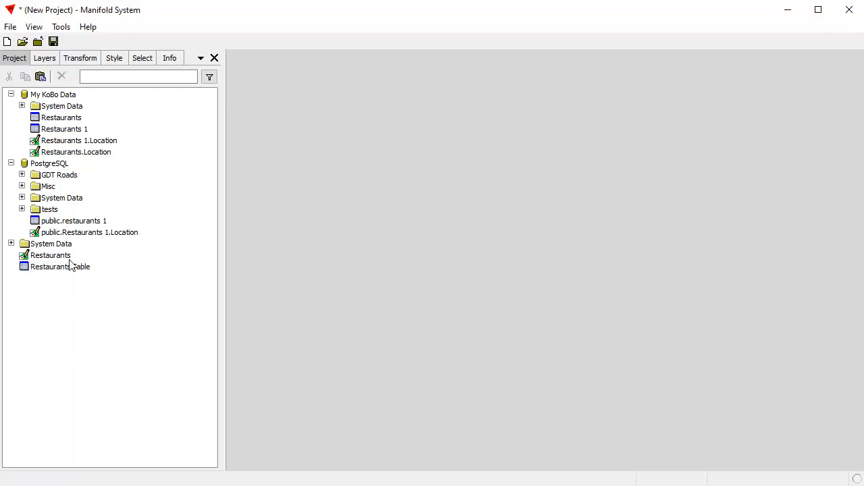
click(51, 255)
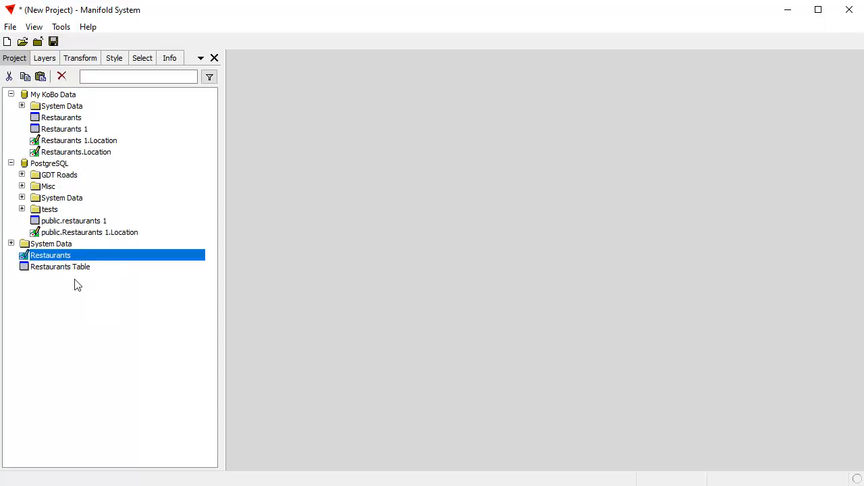
mouse_move(88, 262)
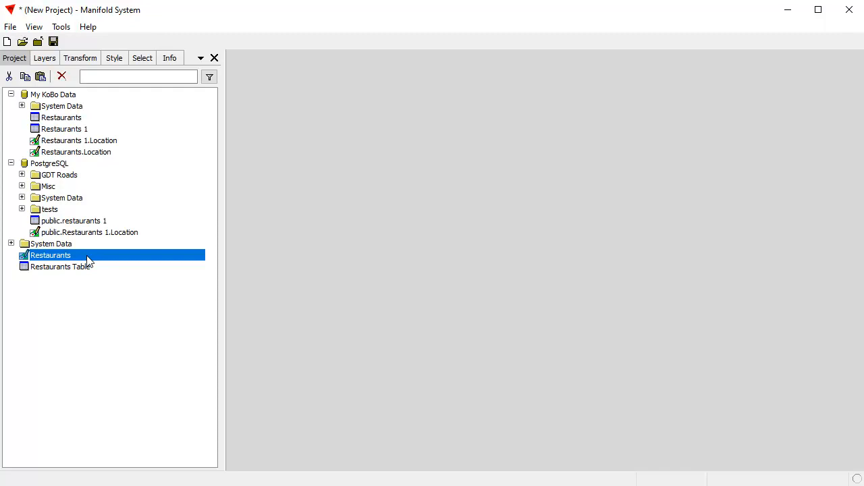
Export the Restaurants drawing as SHP file 'Restaurants' into C:\data\shp.
right_click(50, 256)
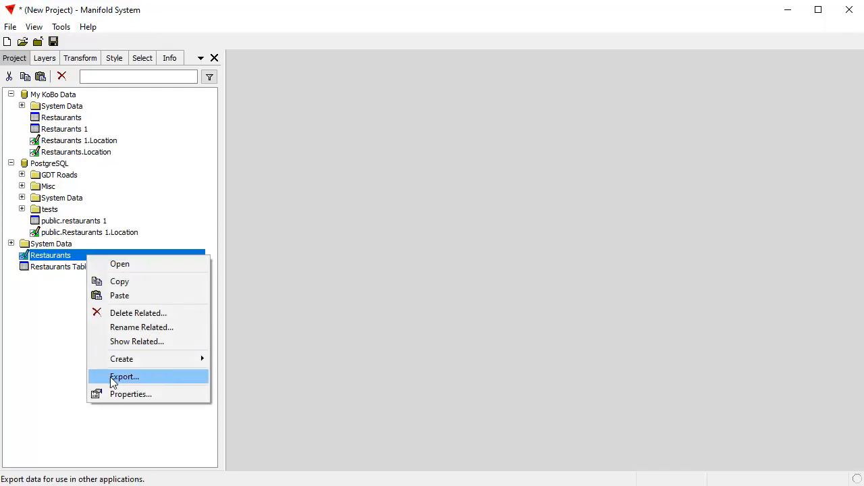
click(125, 377)
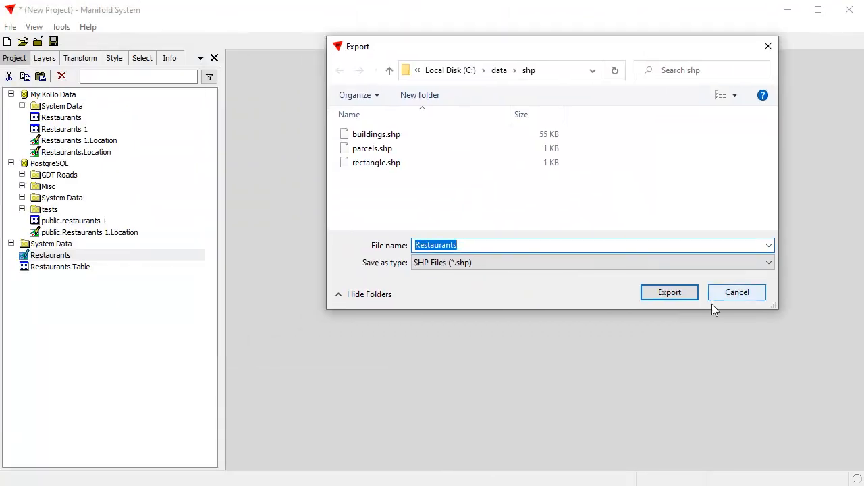
click(669, 292)
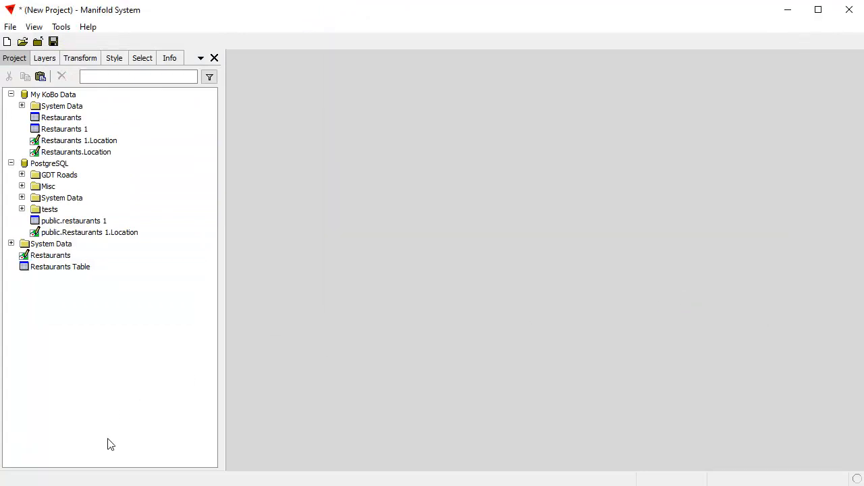
mouse_move(118, 130)
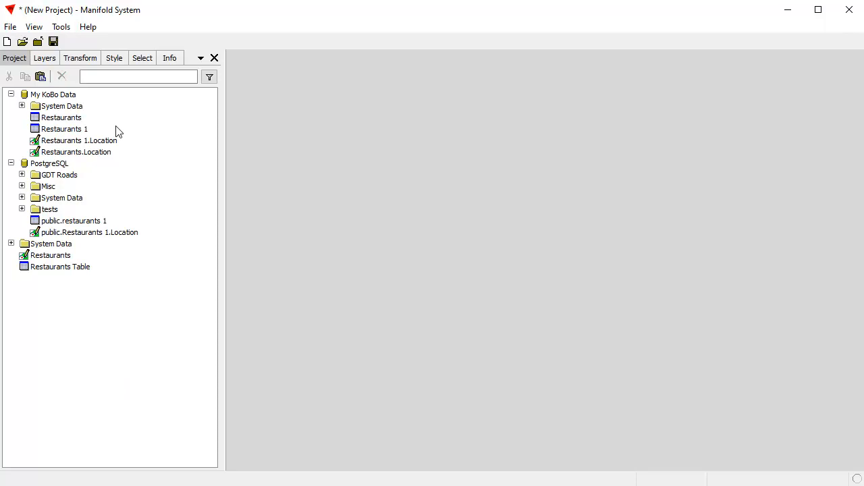
mouse_move(167, 220)
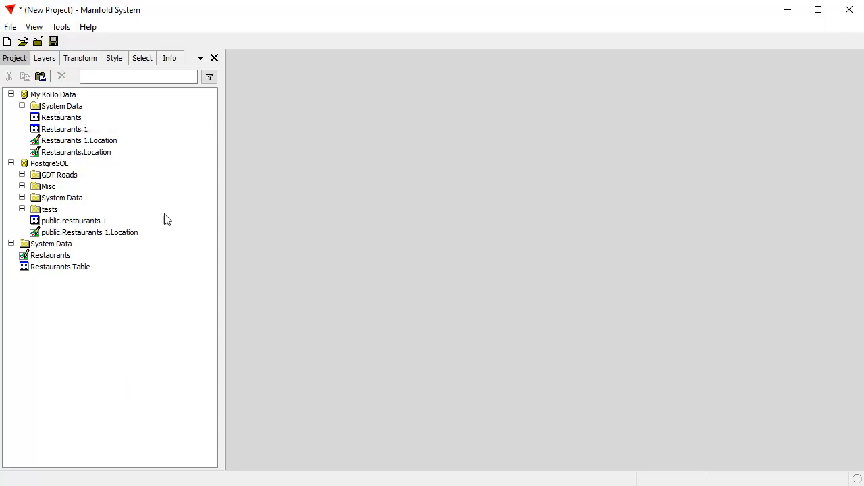
mouse_move(73, 413)
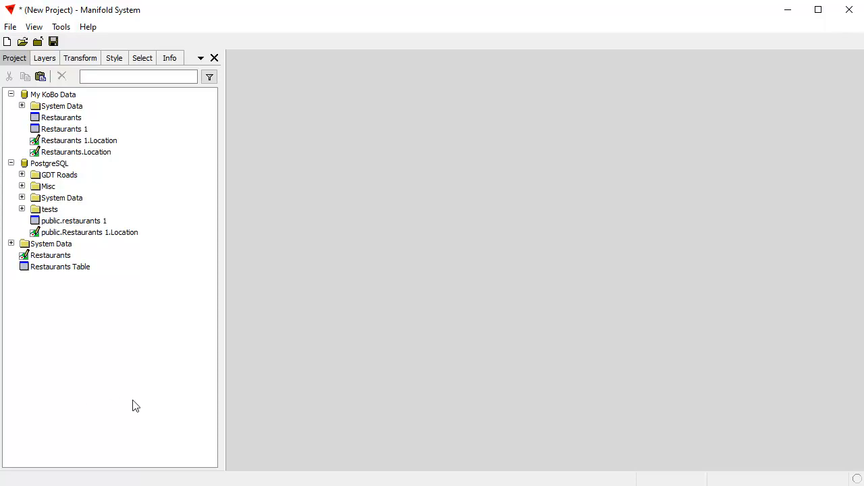
mouse_move(232, 417)
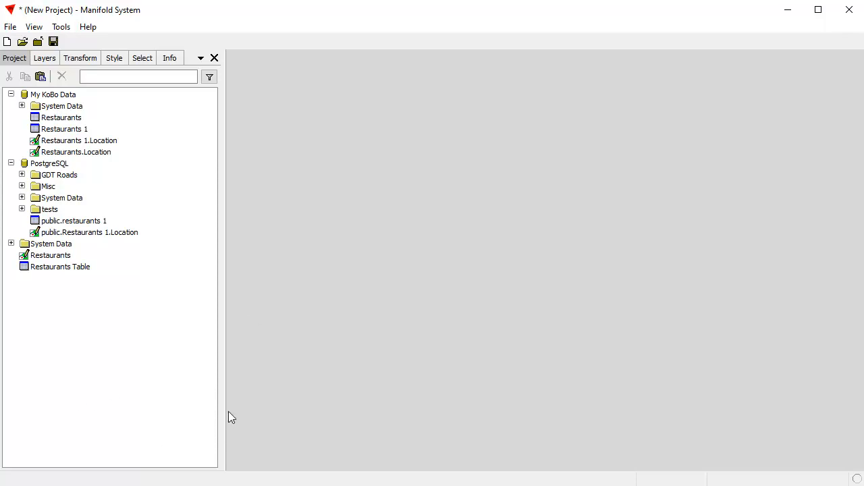
mouse_move(97, 97)
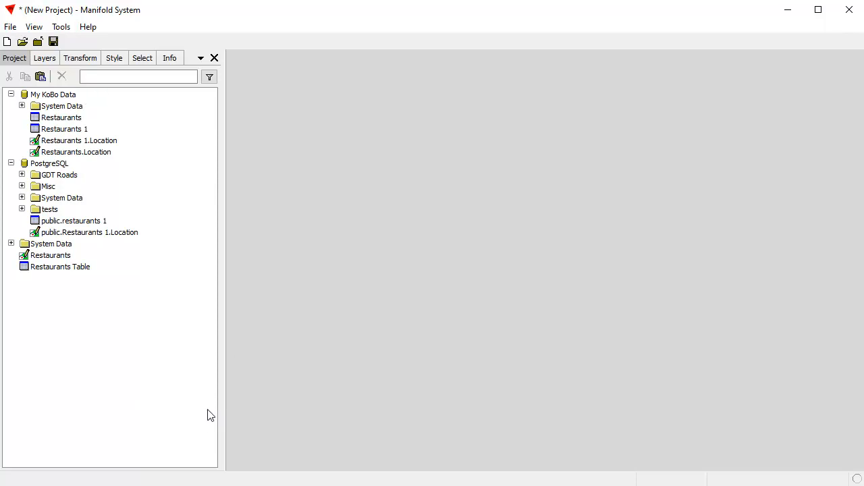
mouse_move(174, 375)
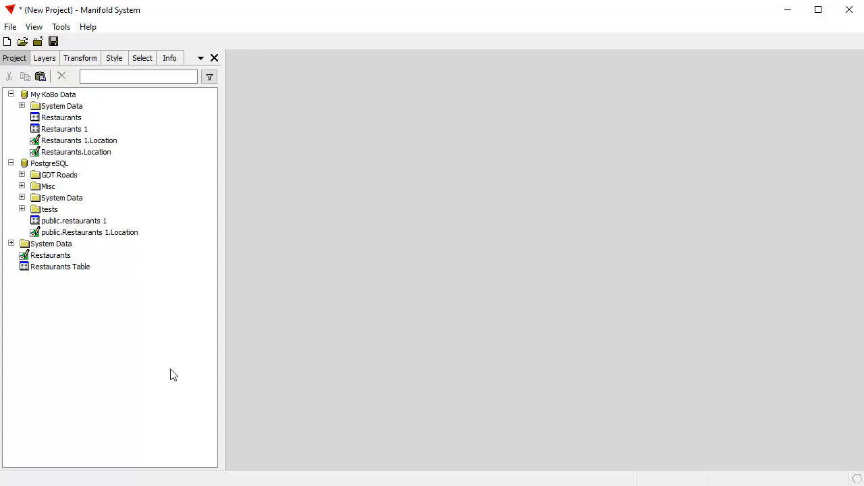
mouse_move(179, 334)
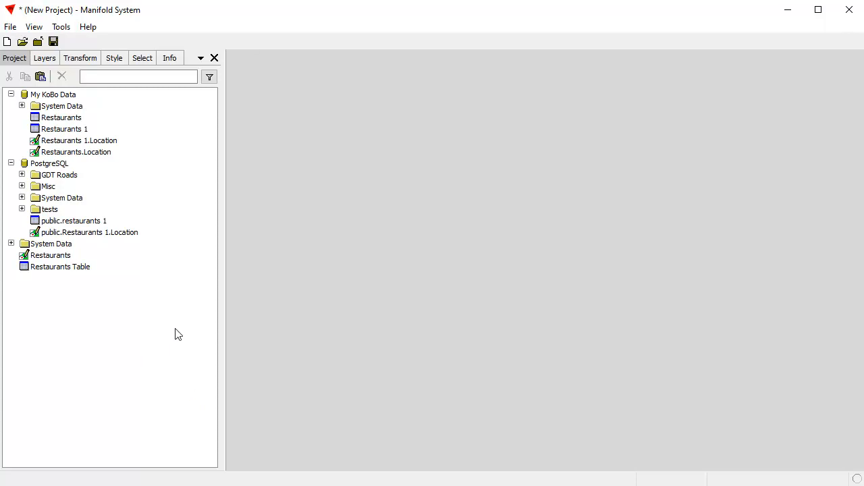
mouse_move(162, 358)
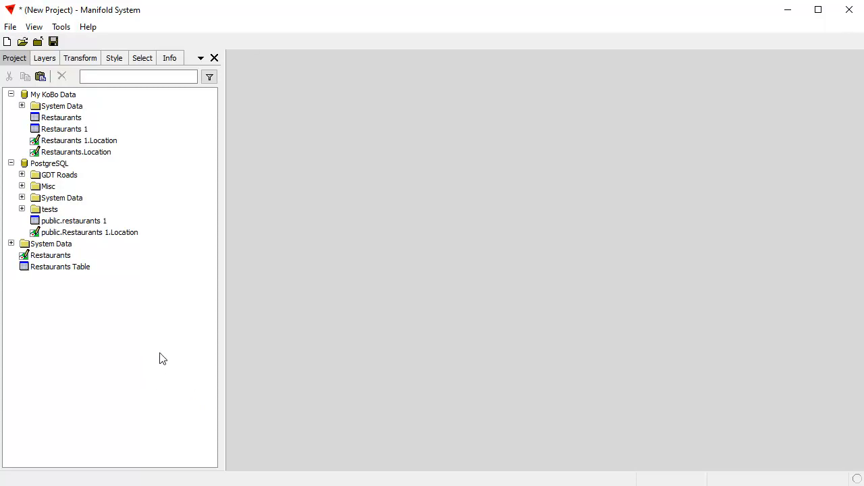
mouse_move(168, 358)
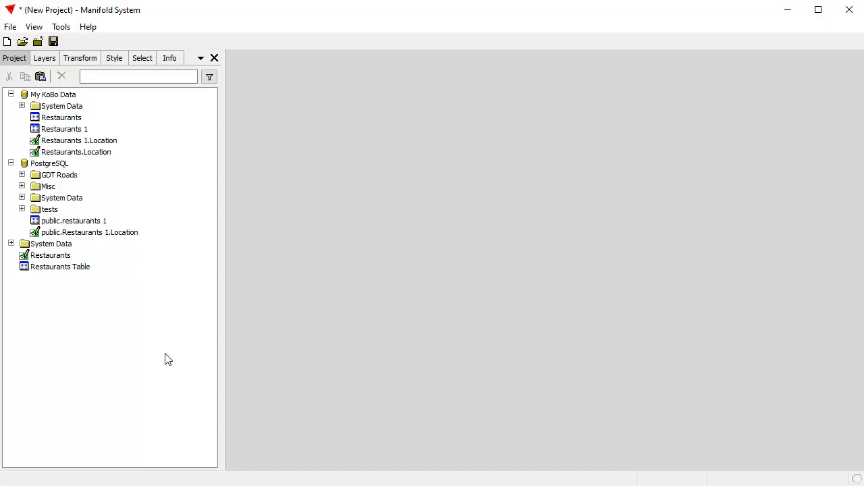
mouse_move(164, 360)
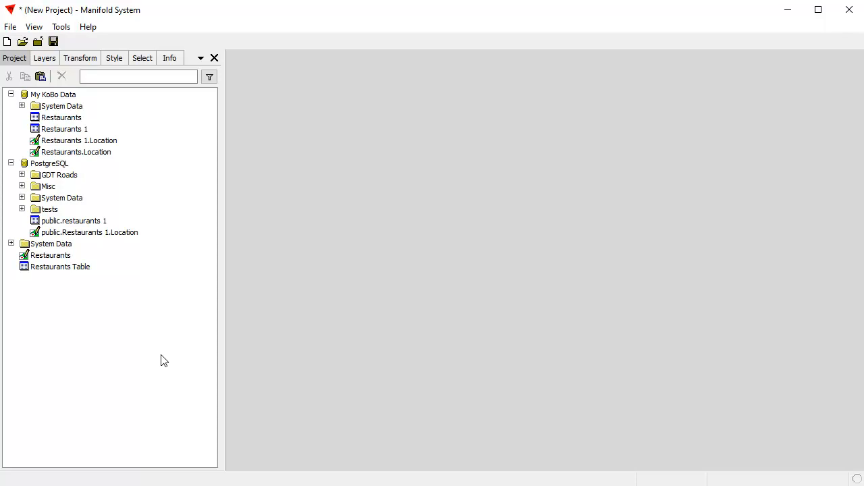
mouse_move(108, 363)
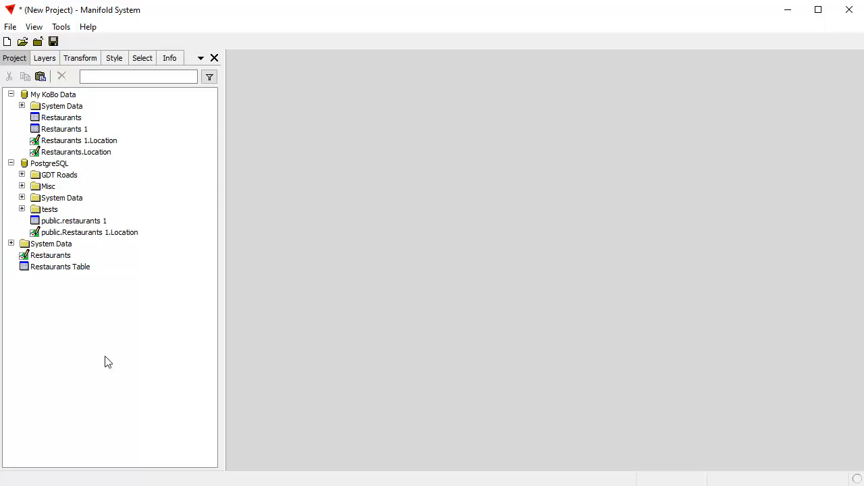
mouse_move(86, 345)
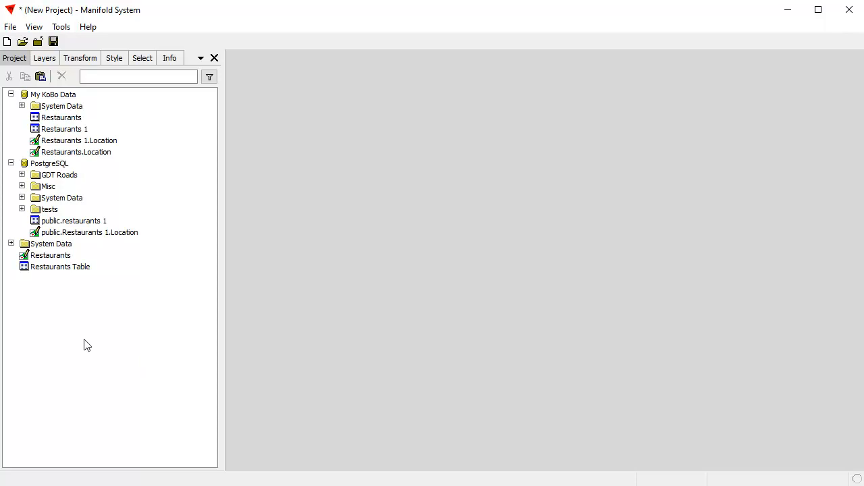
mouse_move(81, 380)
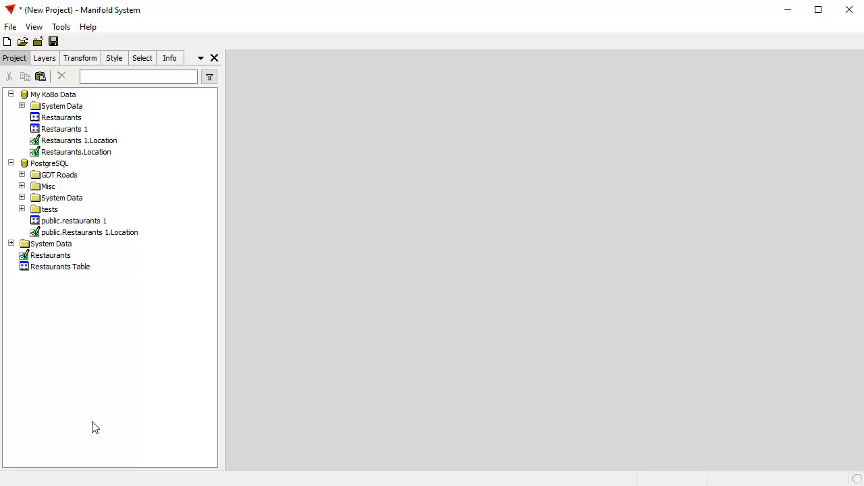
mouse_move(157, 106)
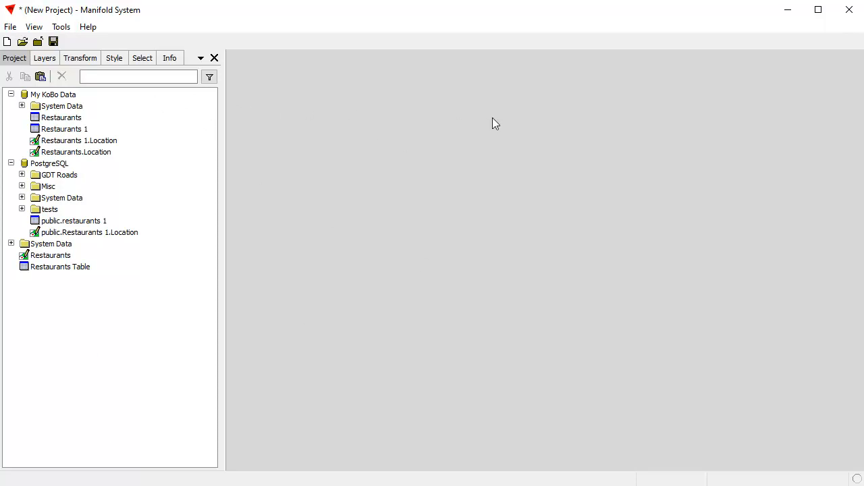
mouse_move(479, 109)
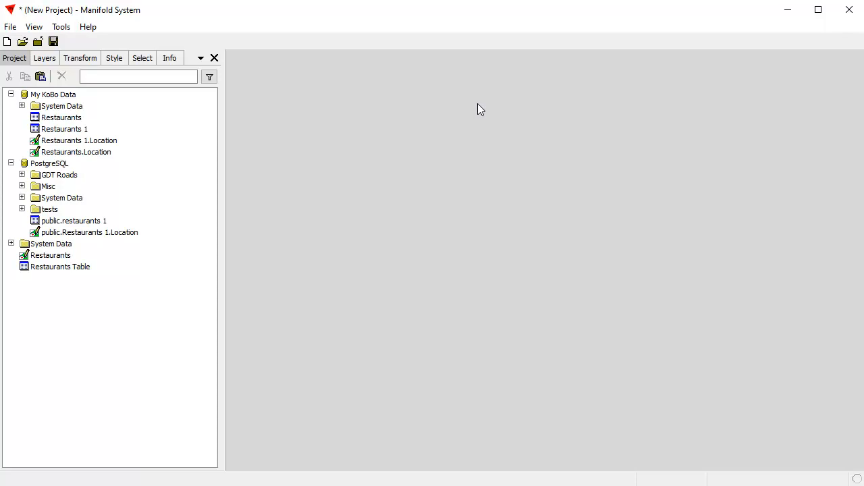
mouse_move(477, 118)
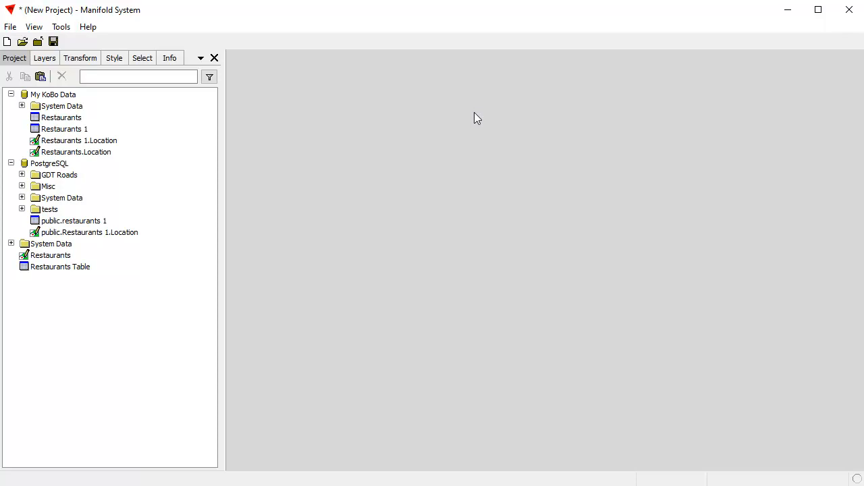
mouse_move(676, 214)
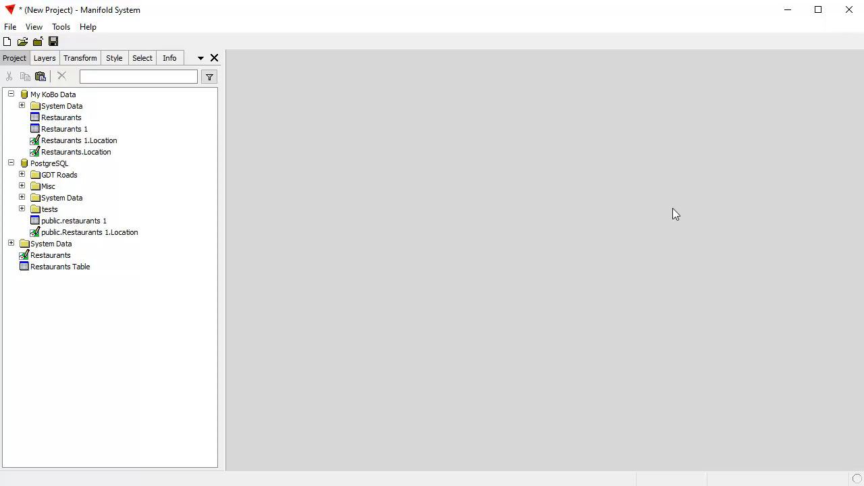
mouse_move(160, 405)
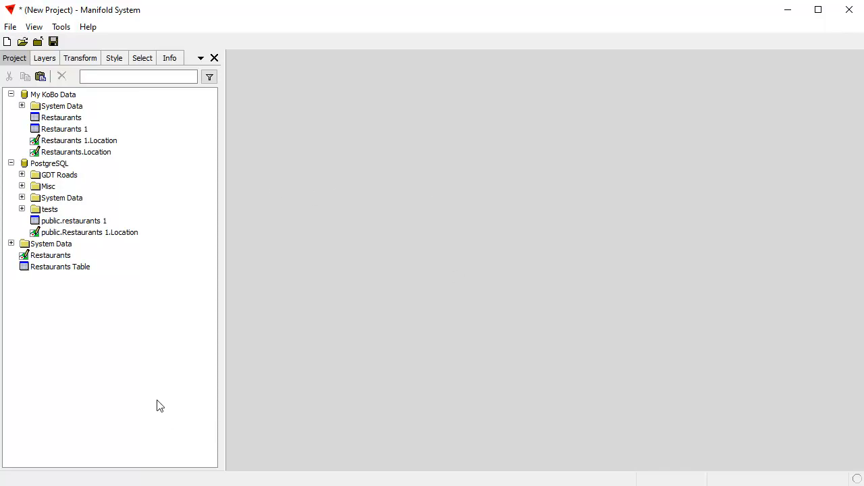
mouse_move(125, 376)
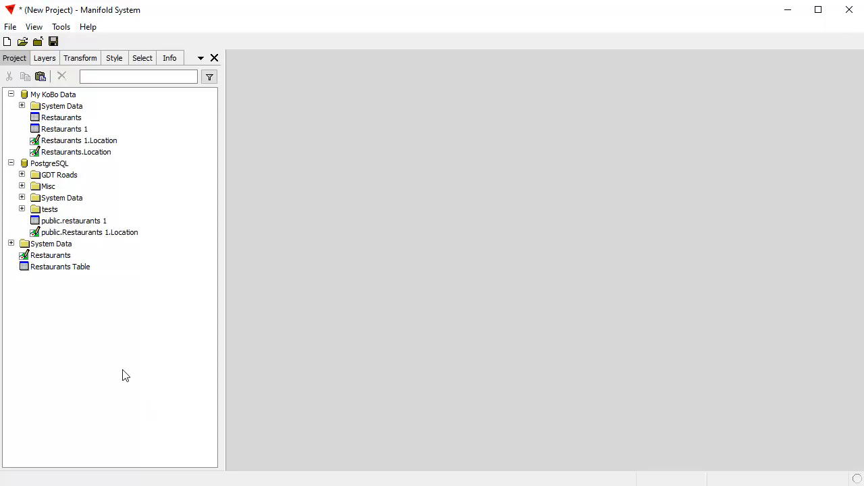
mouse_move(103, 380)
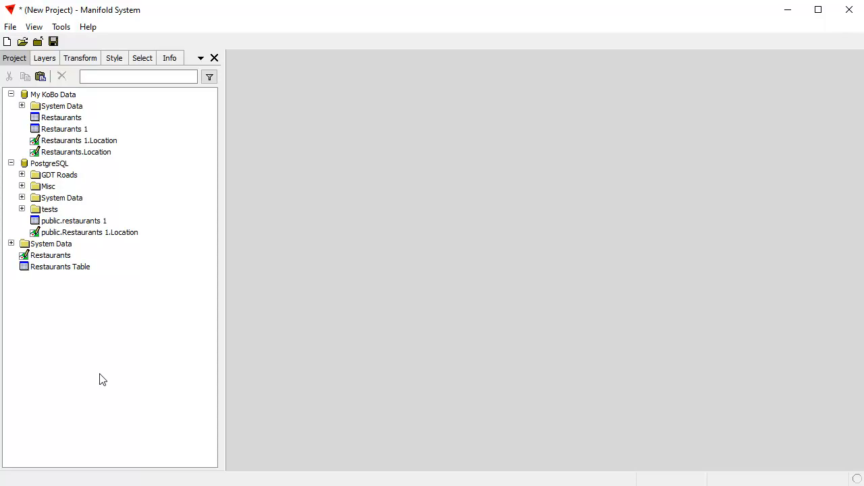
mouse_move(106, 379)
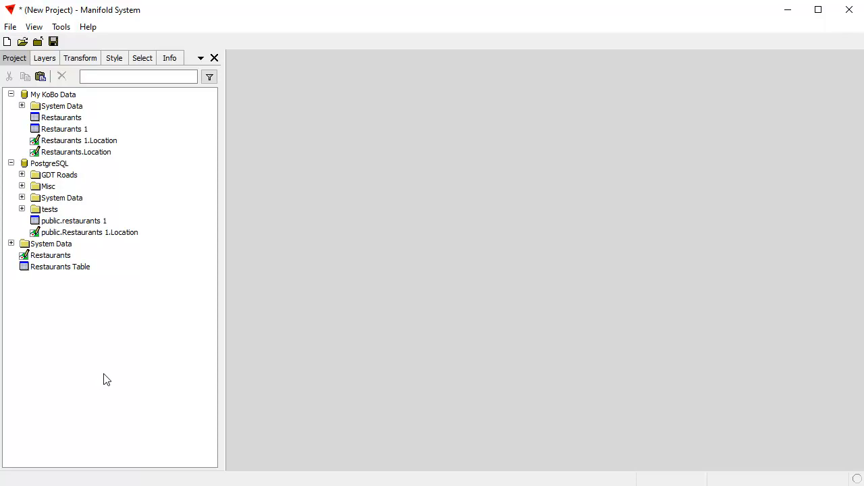
mouse_move(108, 377)
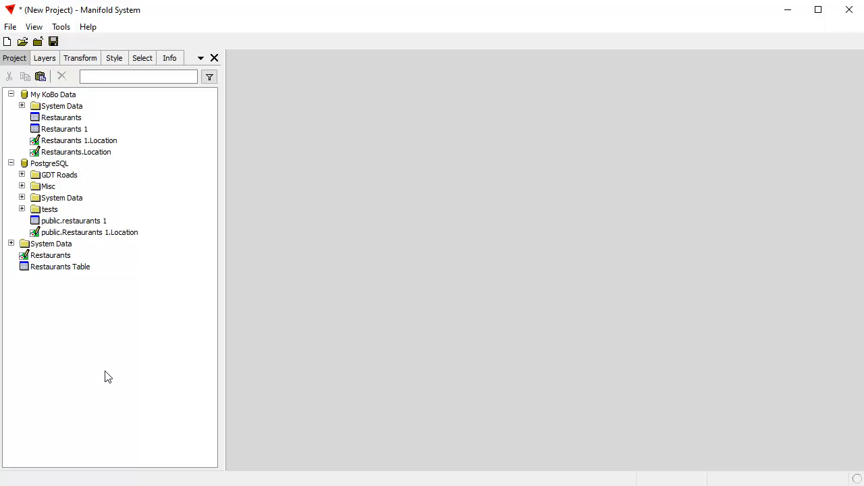